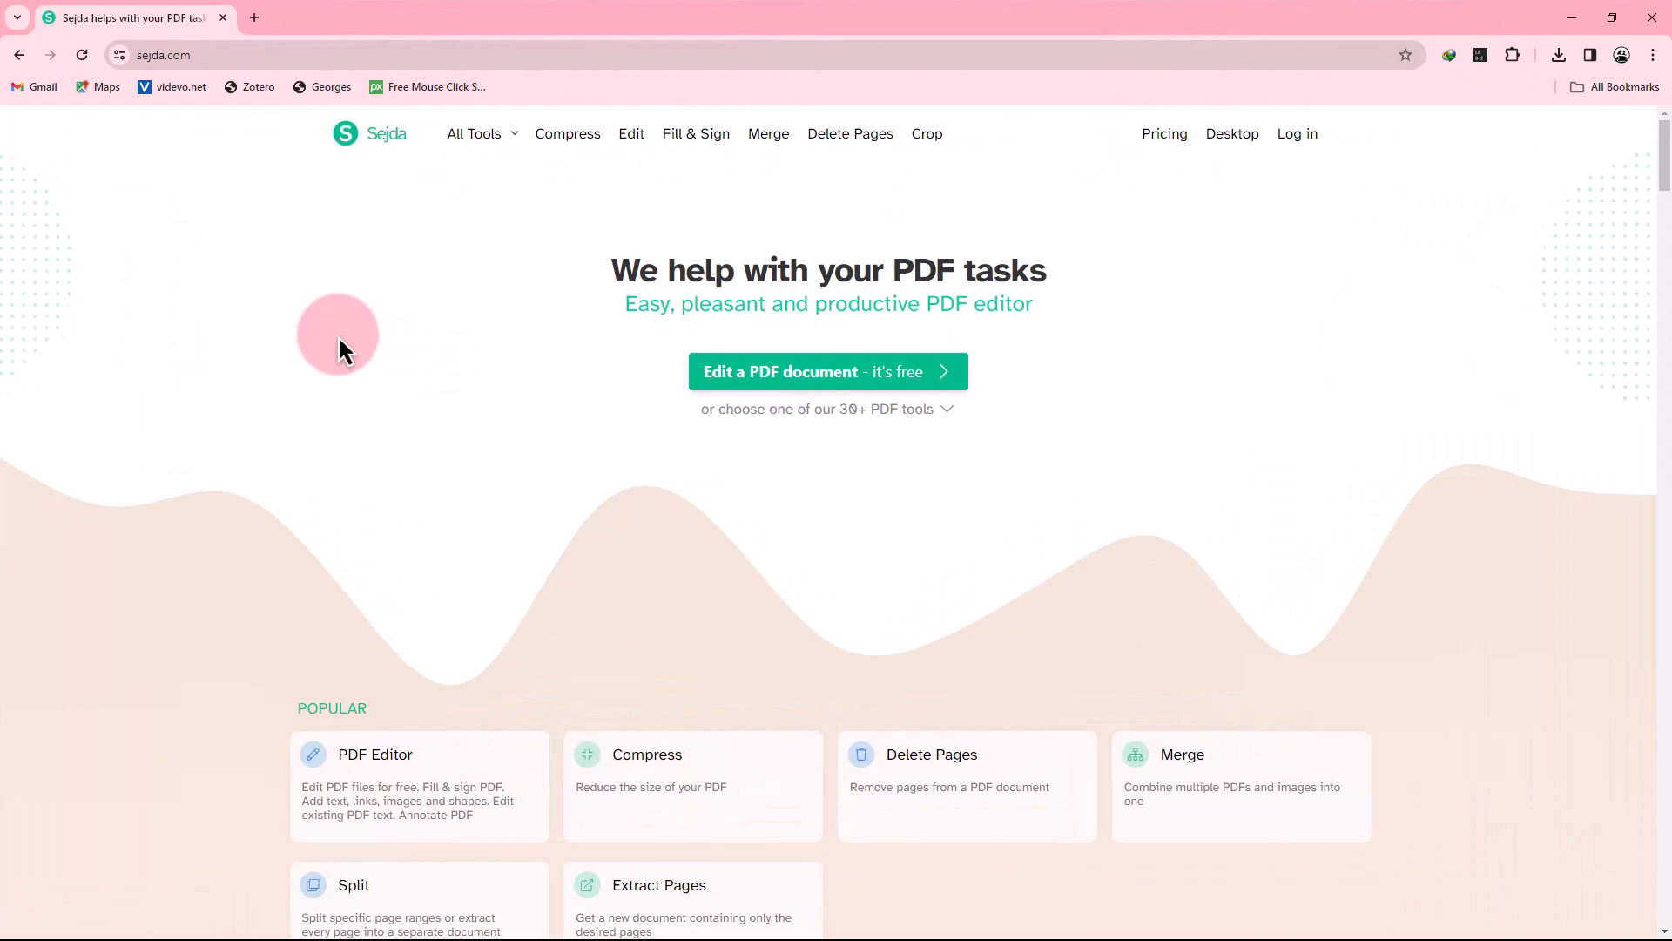
{"action": "mouse_move", "coordinate": [478, 133]}
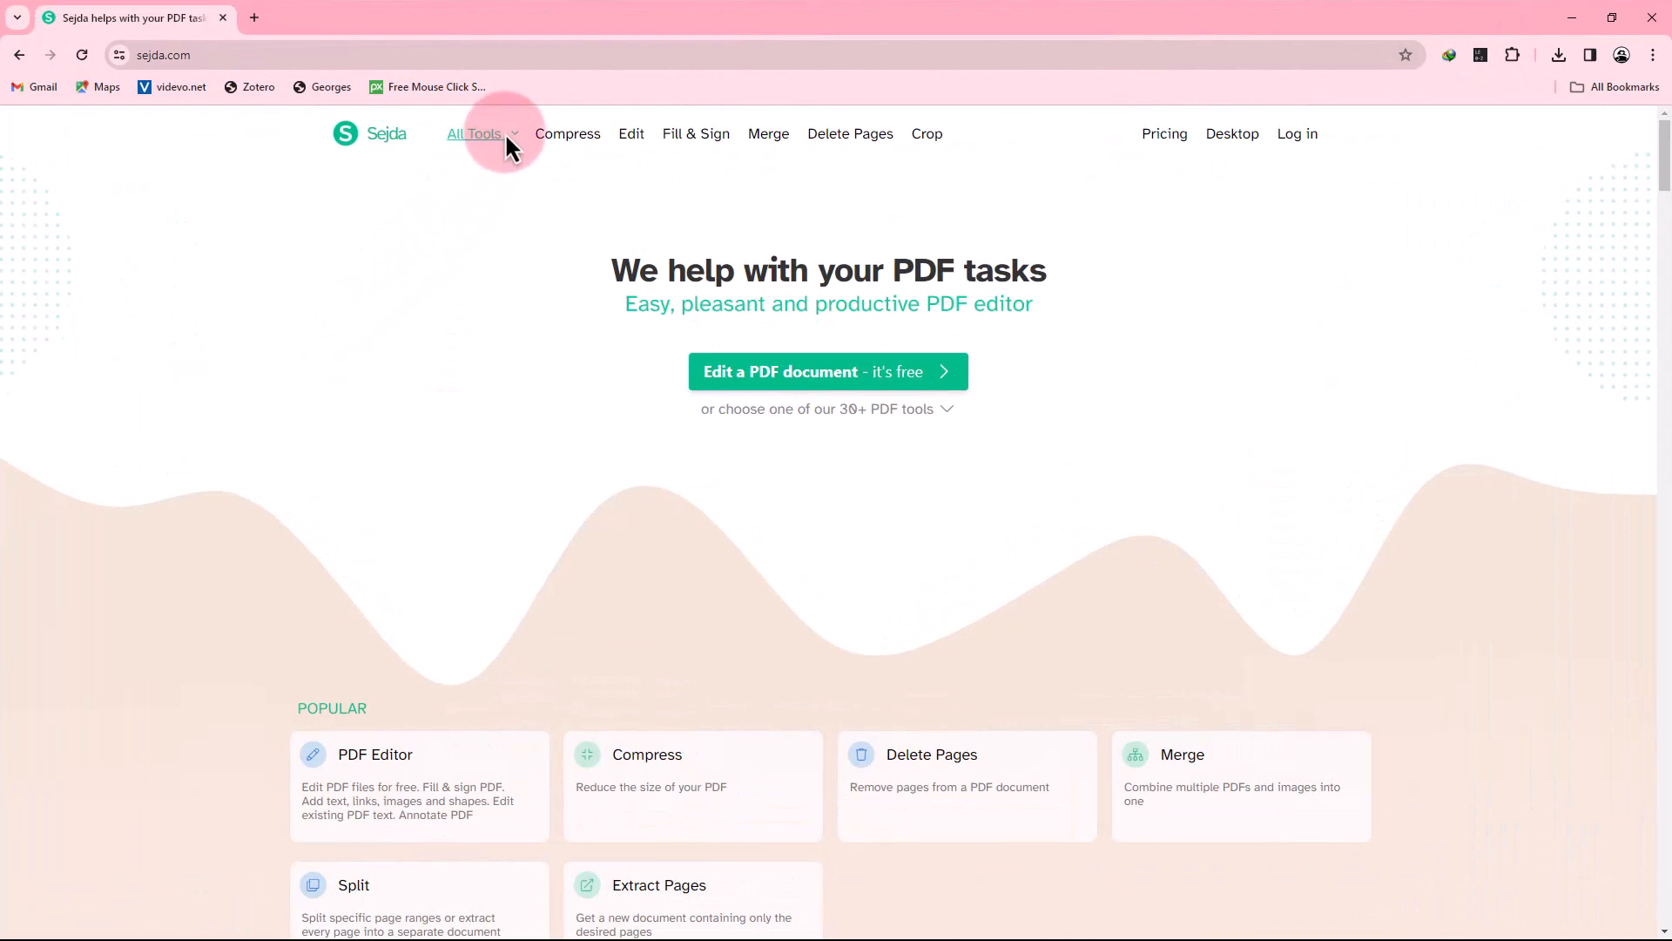
Step: Open Sejda's Protect tool from the All Tools menu
{"action": "left_click", "coordinate": [476, 134]}
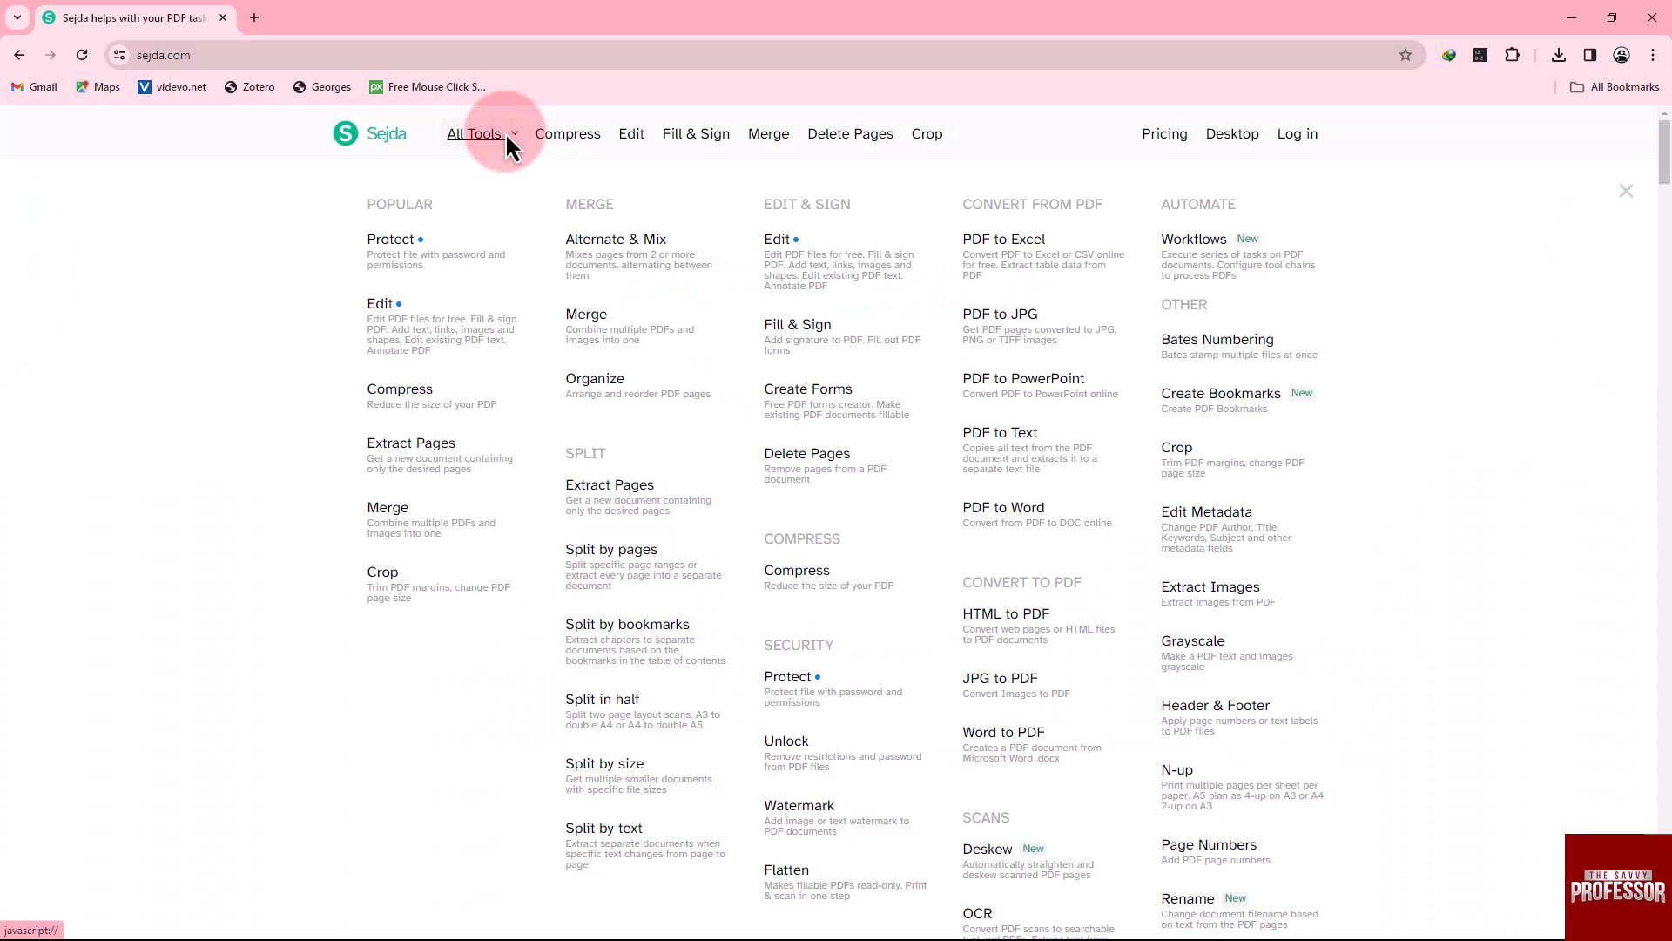
{"action": "mouse_move", "coordinate": [391, 238]}
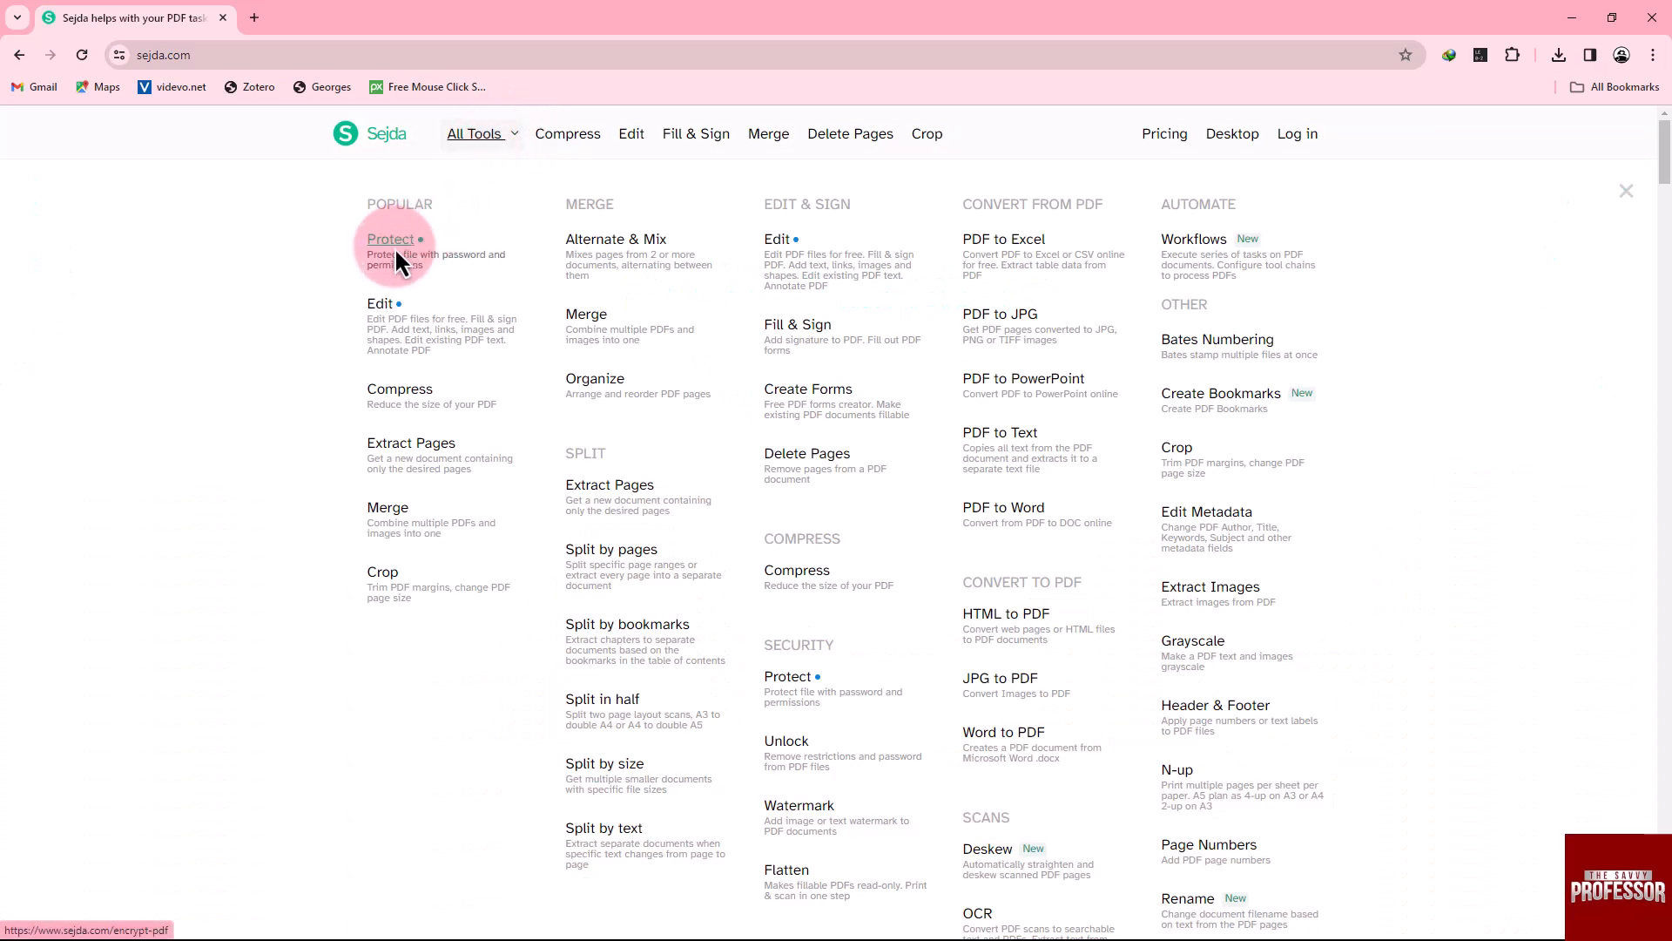
{"action": "left_click", "coordinate": [391, 237]}
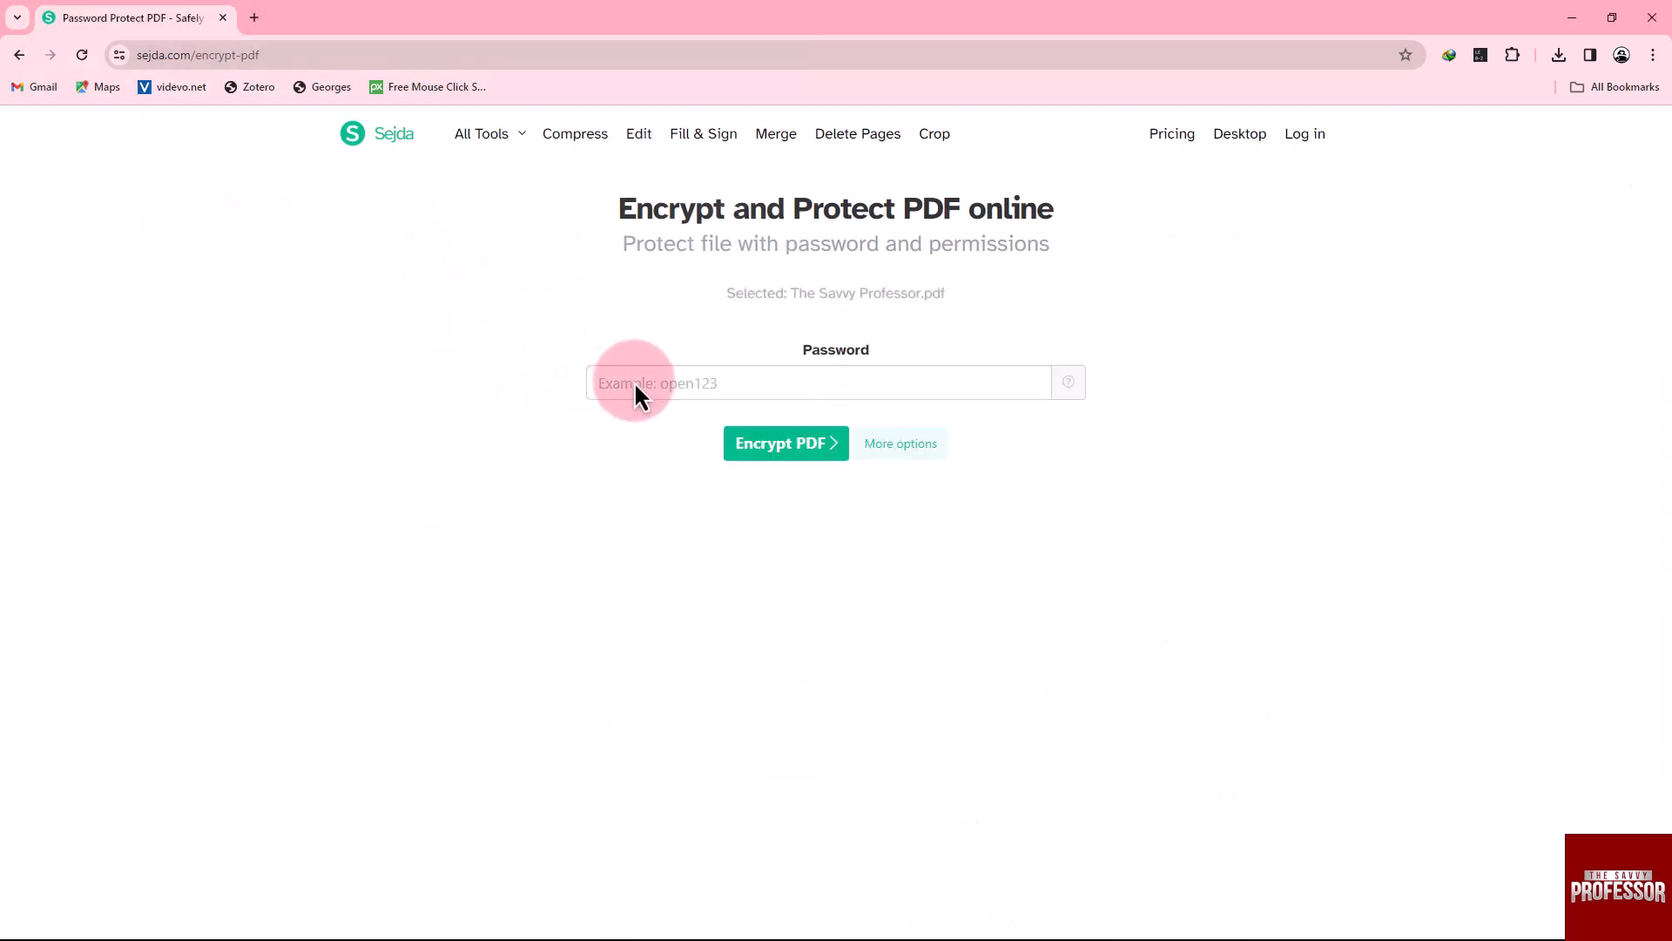
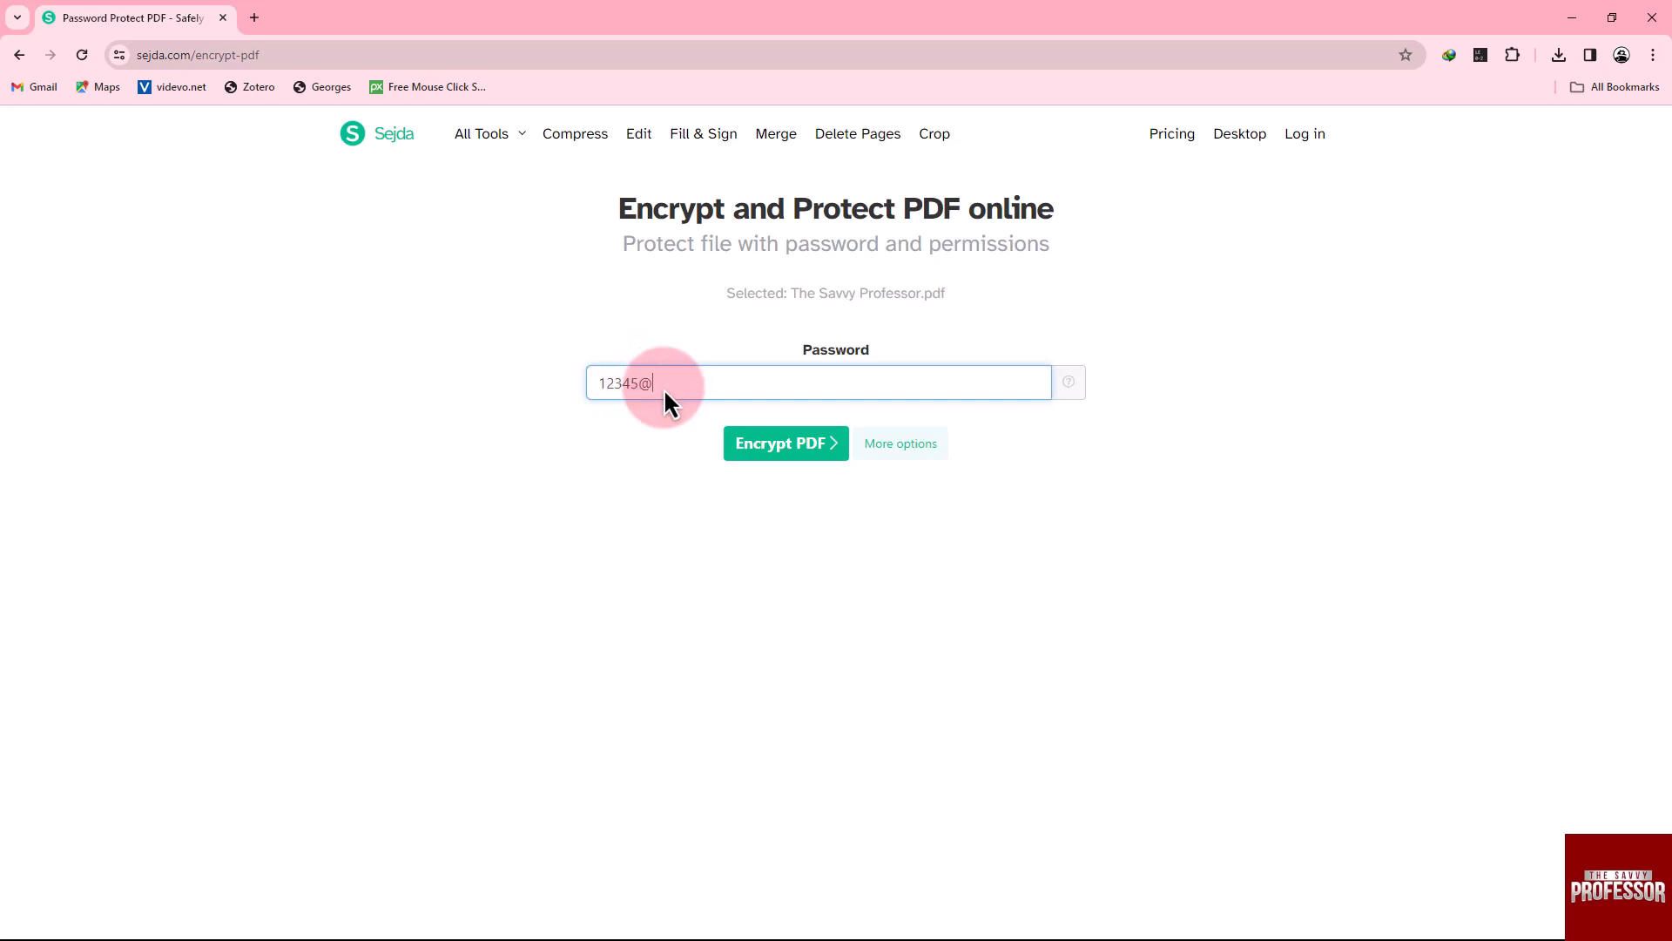
{"action": "mouse_move", "coordinate": [755, 414]}
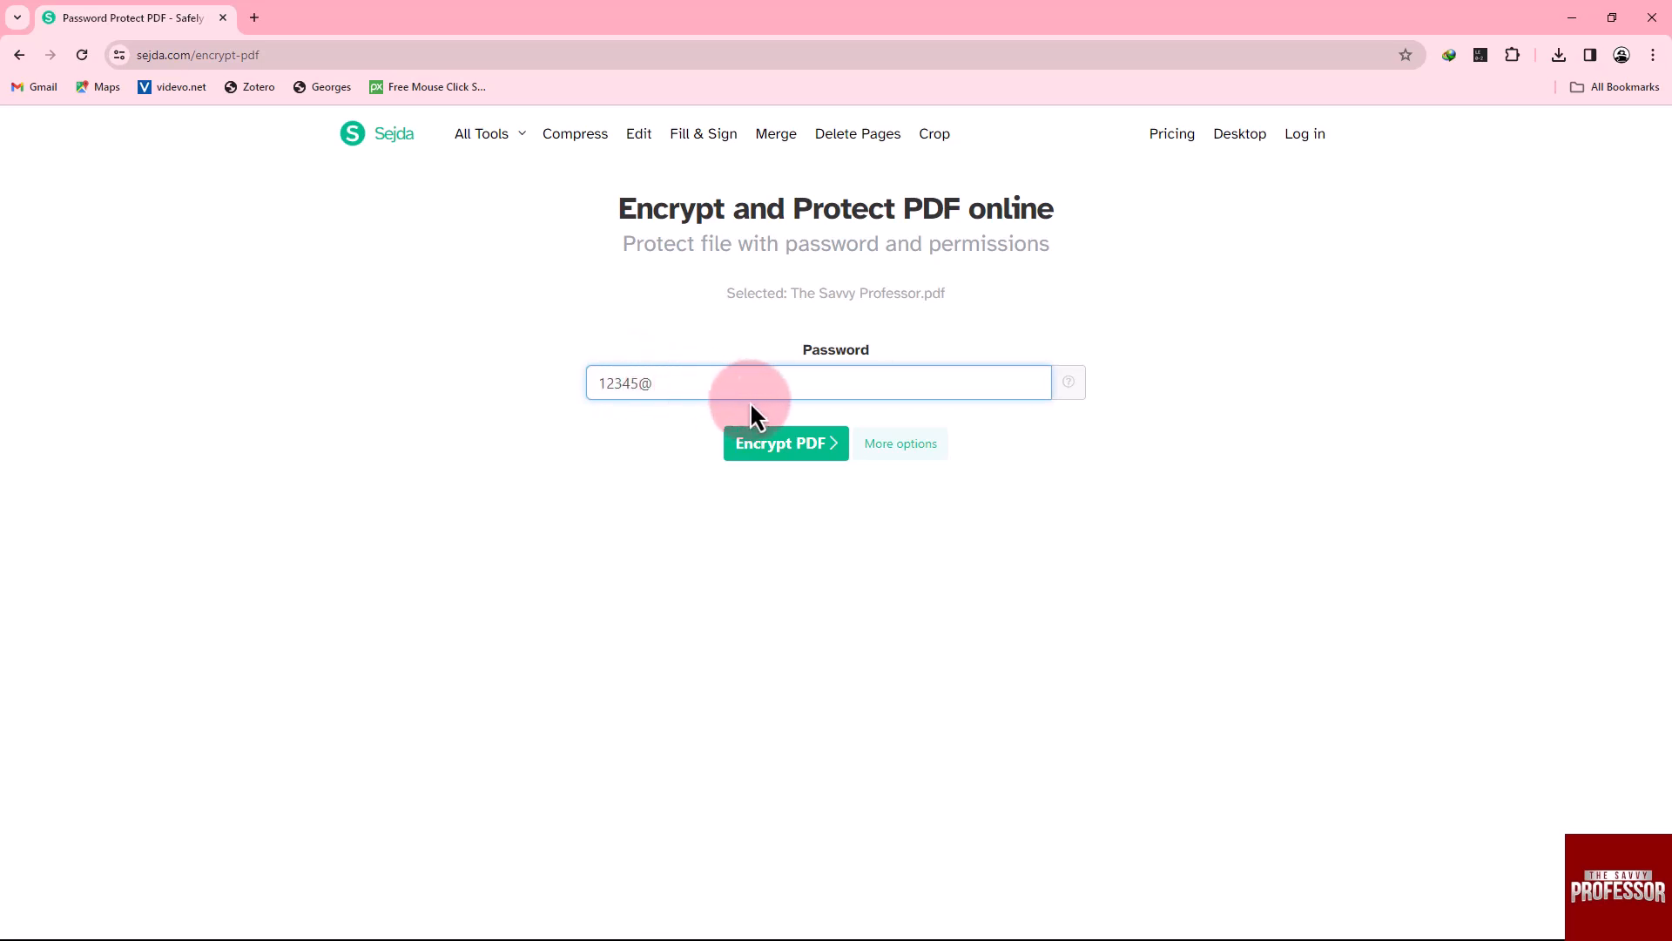
{"action": "left_click", "coordinate": [899, 443]}
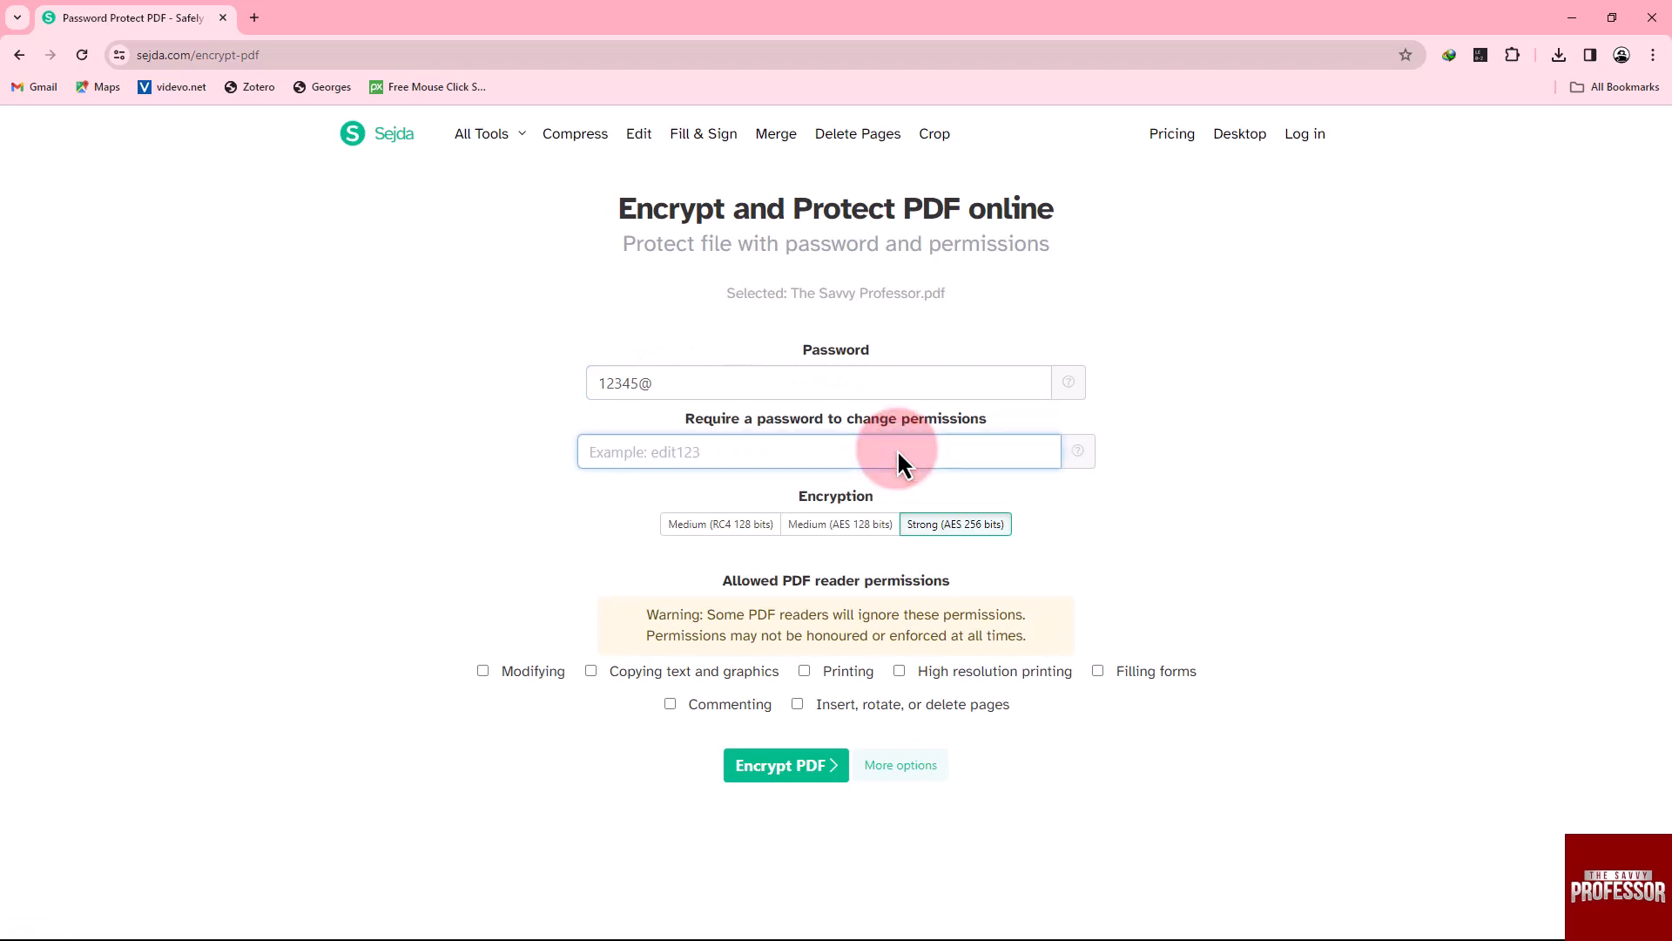
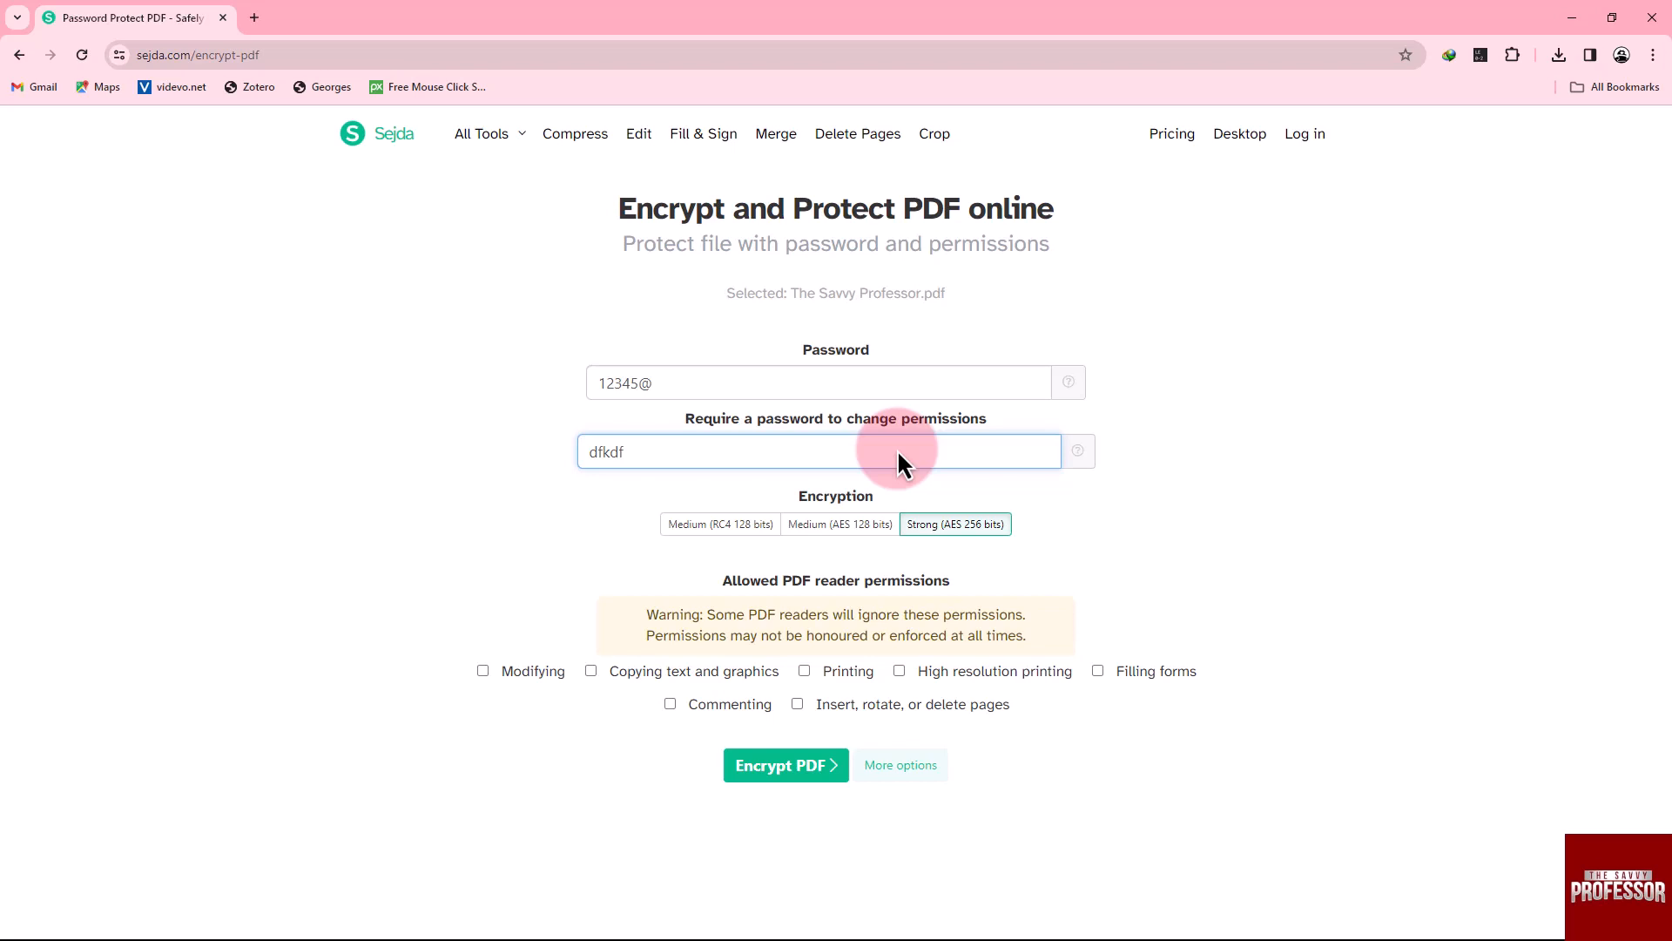
{"action": "left_click", "coordinate": [803, 670]}
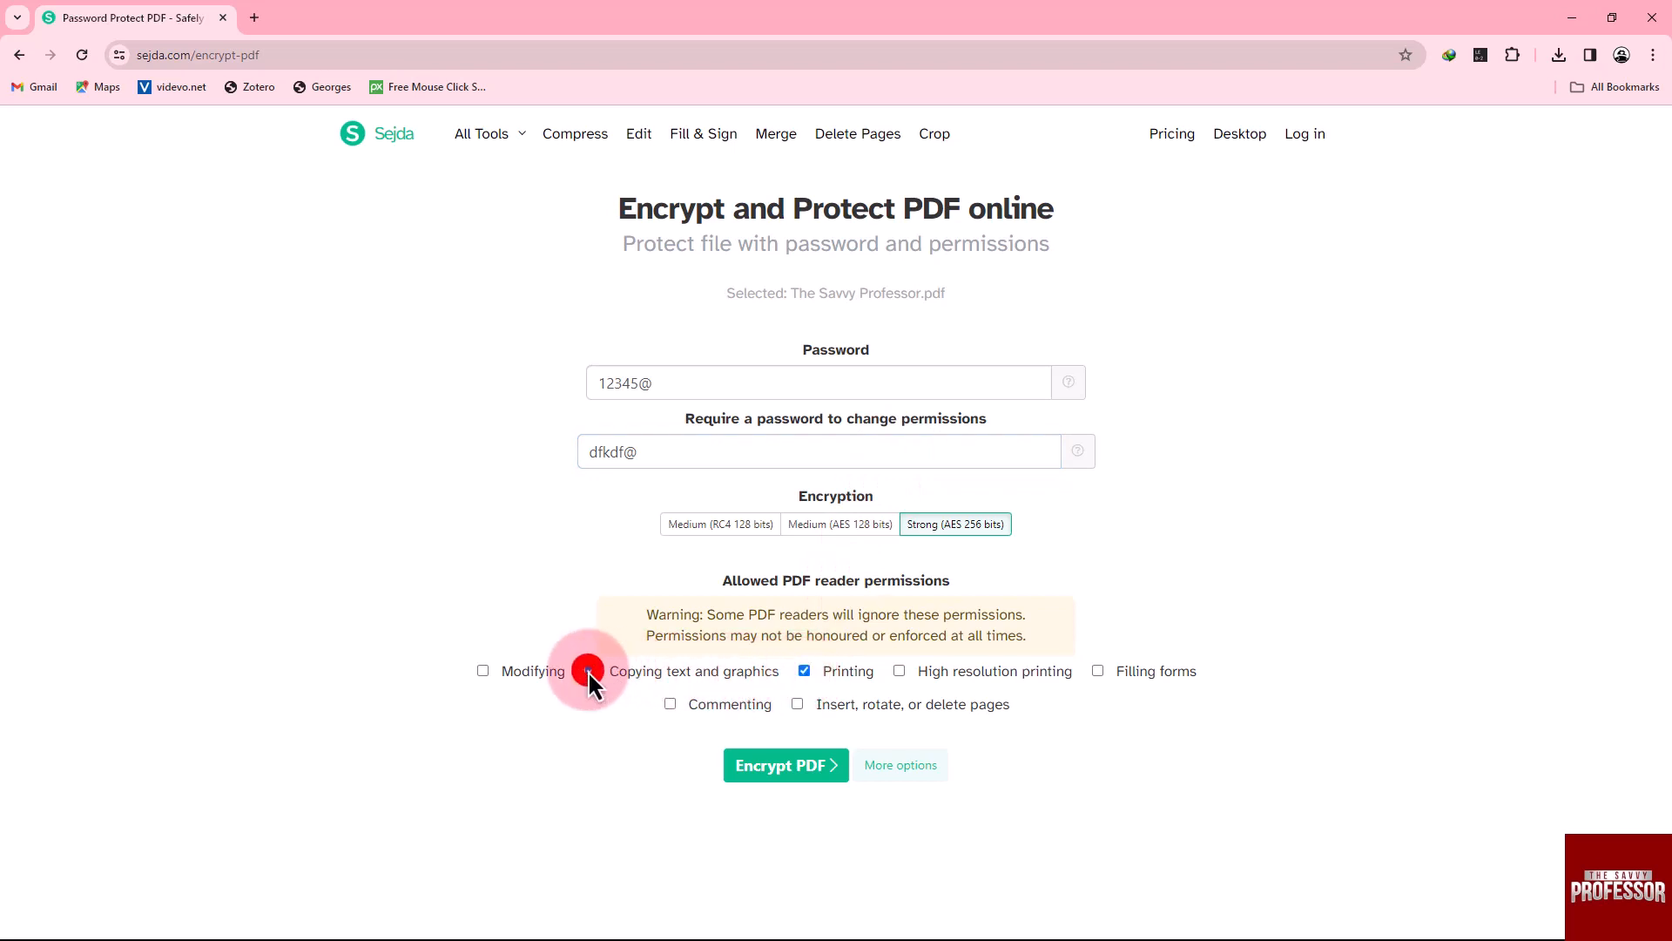
{"action": "left_click", "coordinate": [591, 670]}
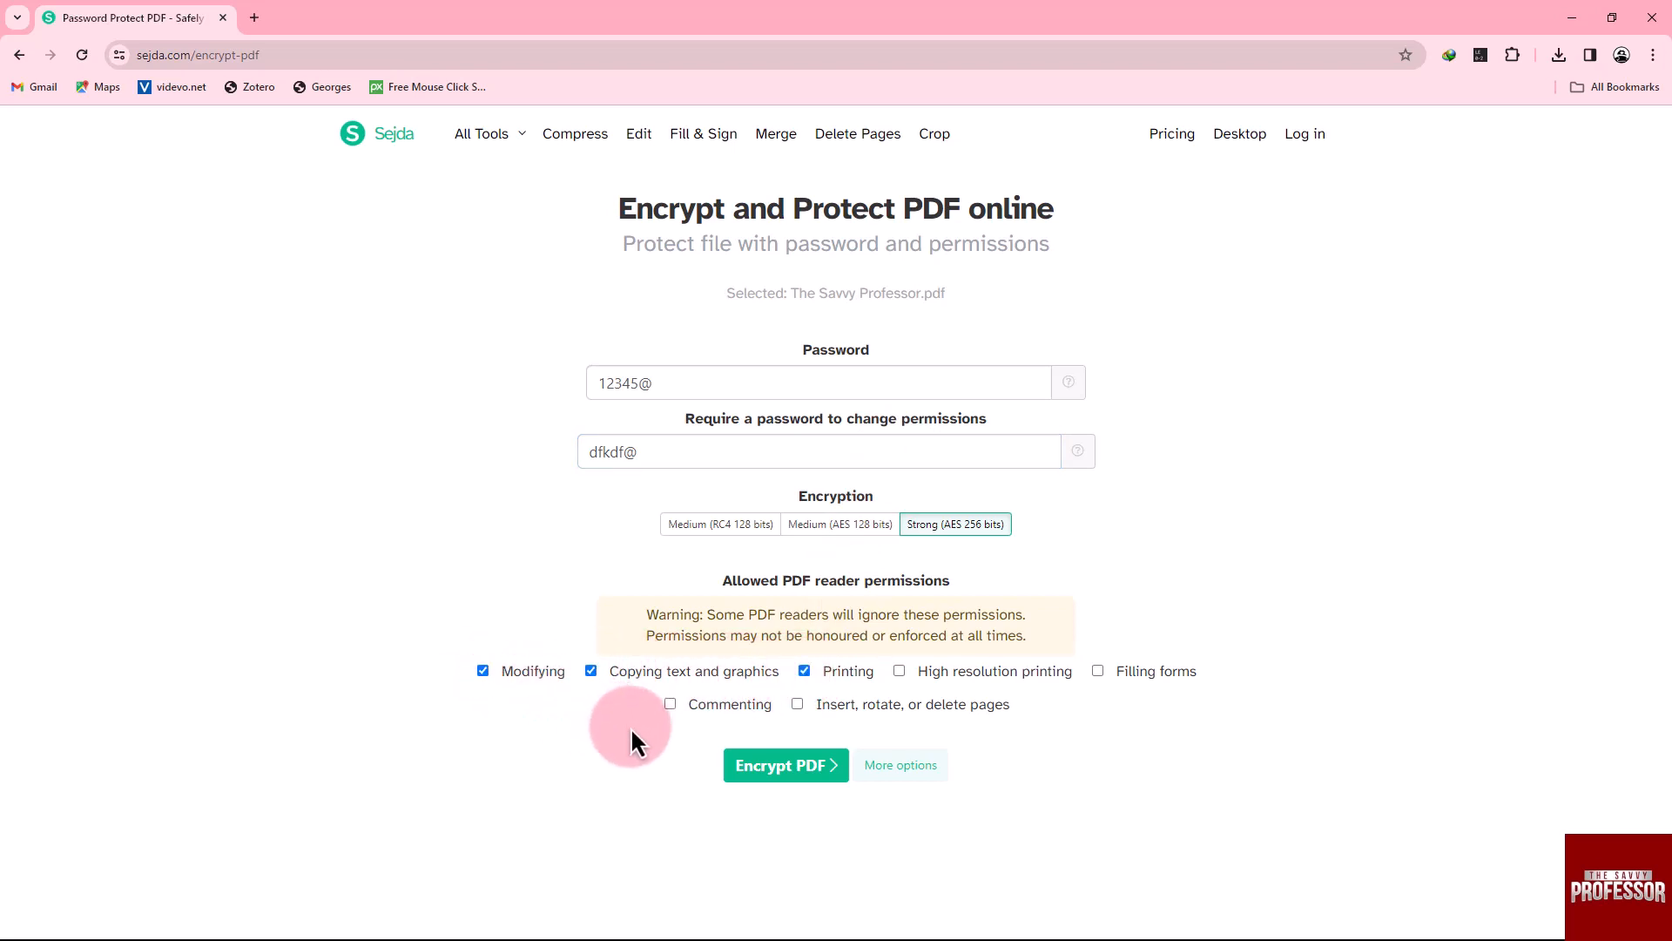
{"action": "left_click", "coordinate": [784, 765]}
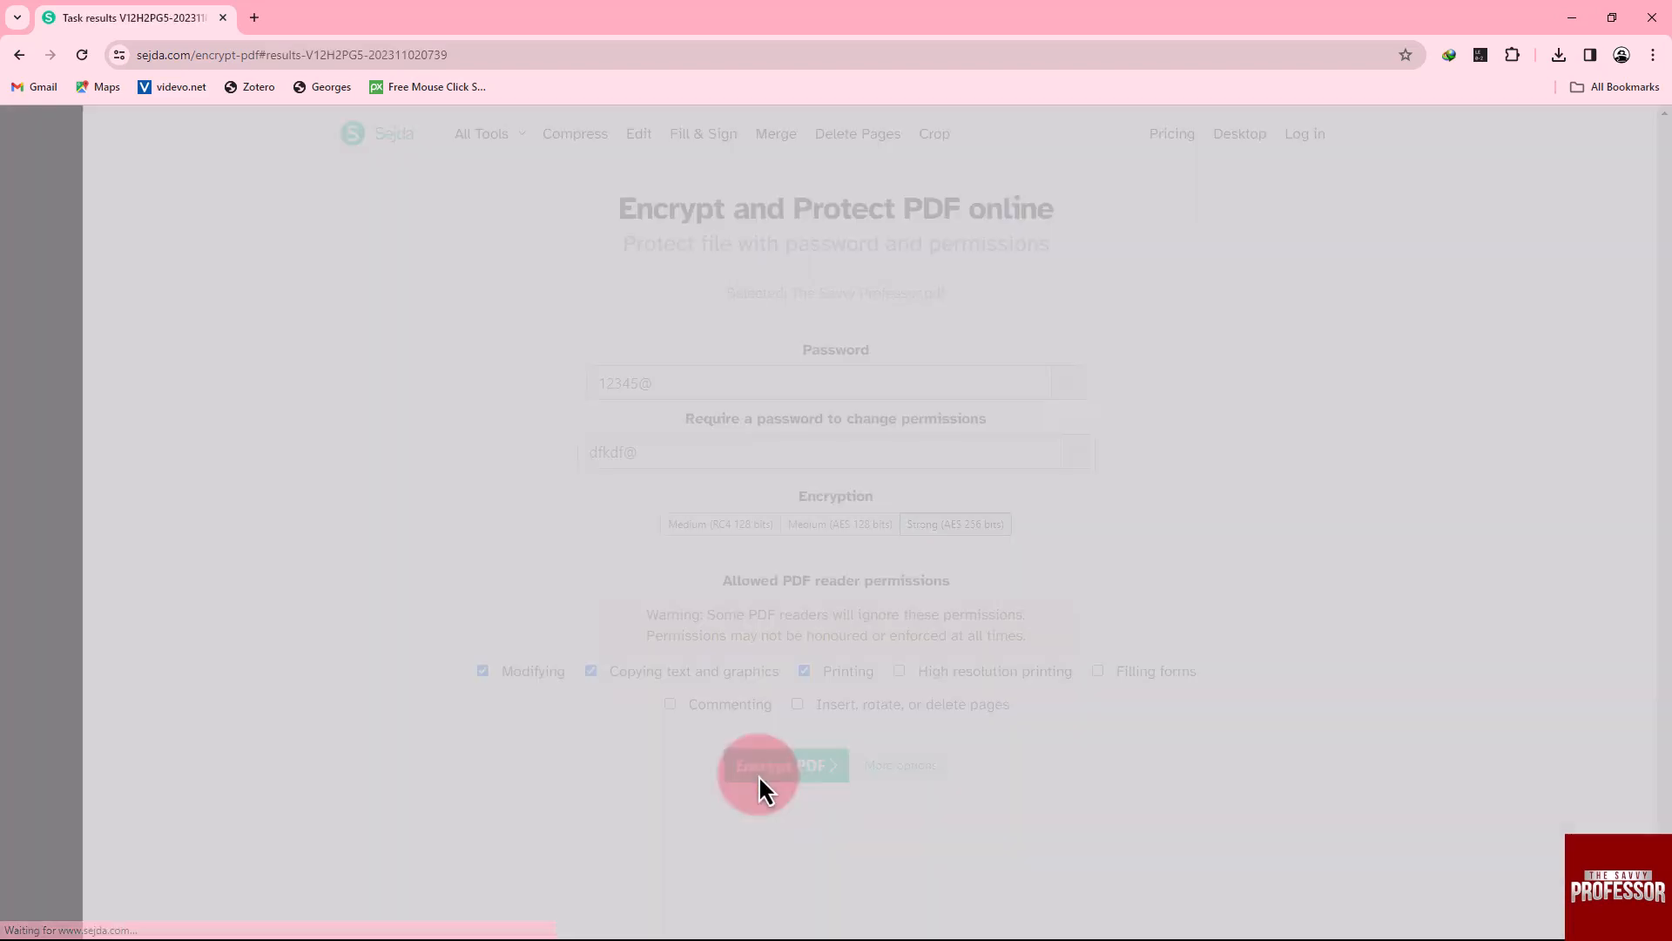
{"action": "left_click", "coordinate": [757, 765]}
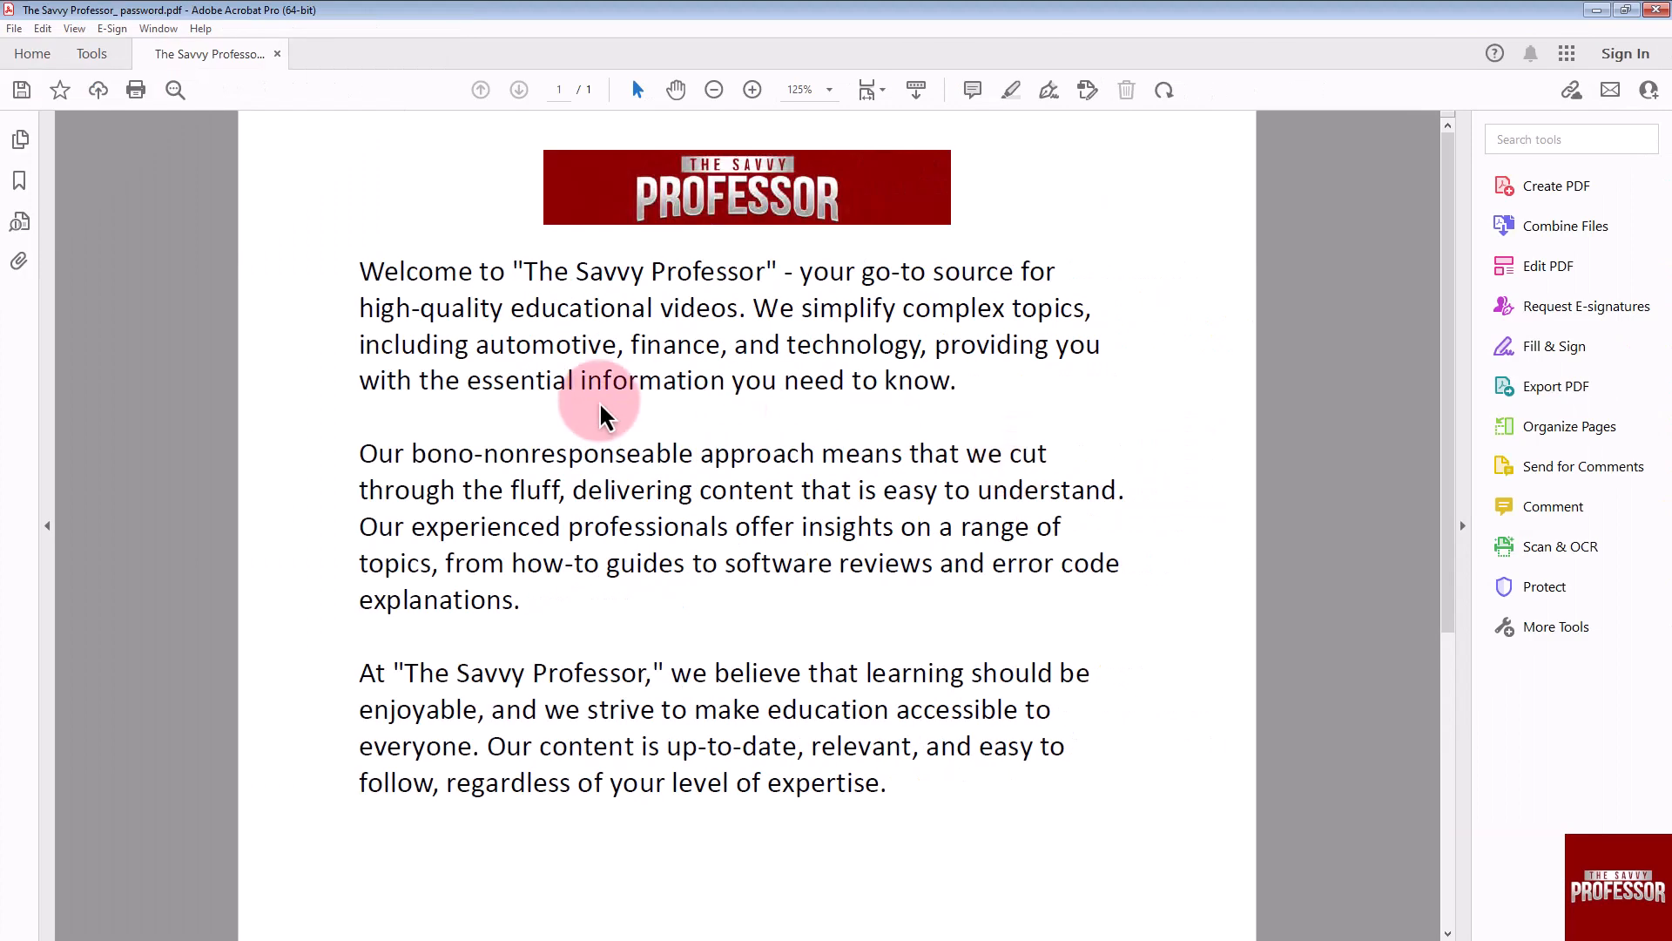
{"action": "mouse_move", "coordinate": [618, 422]}
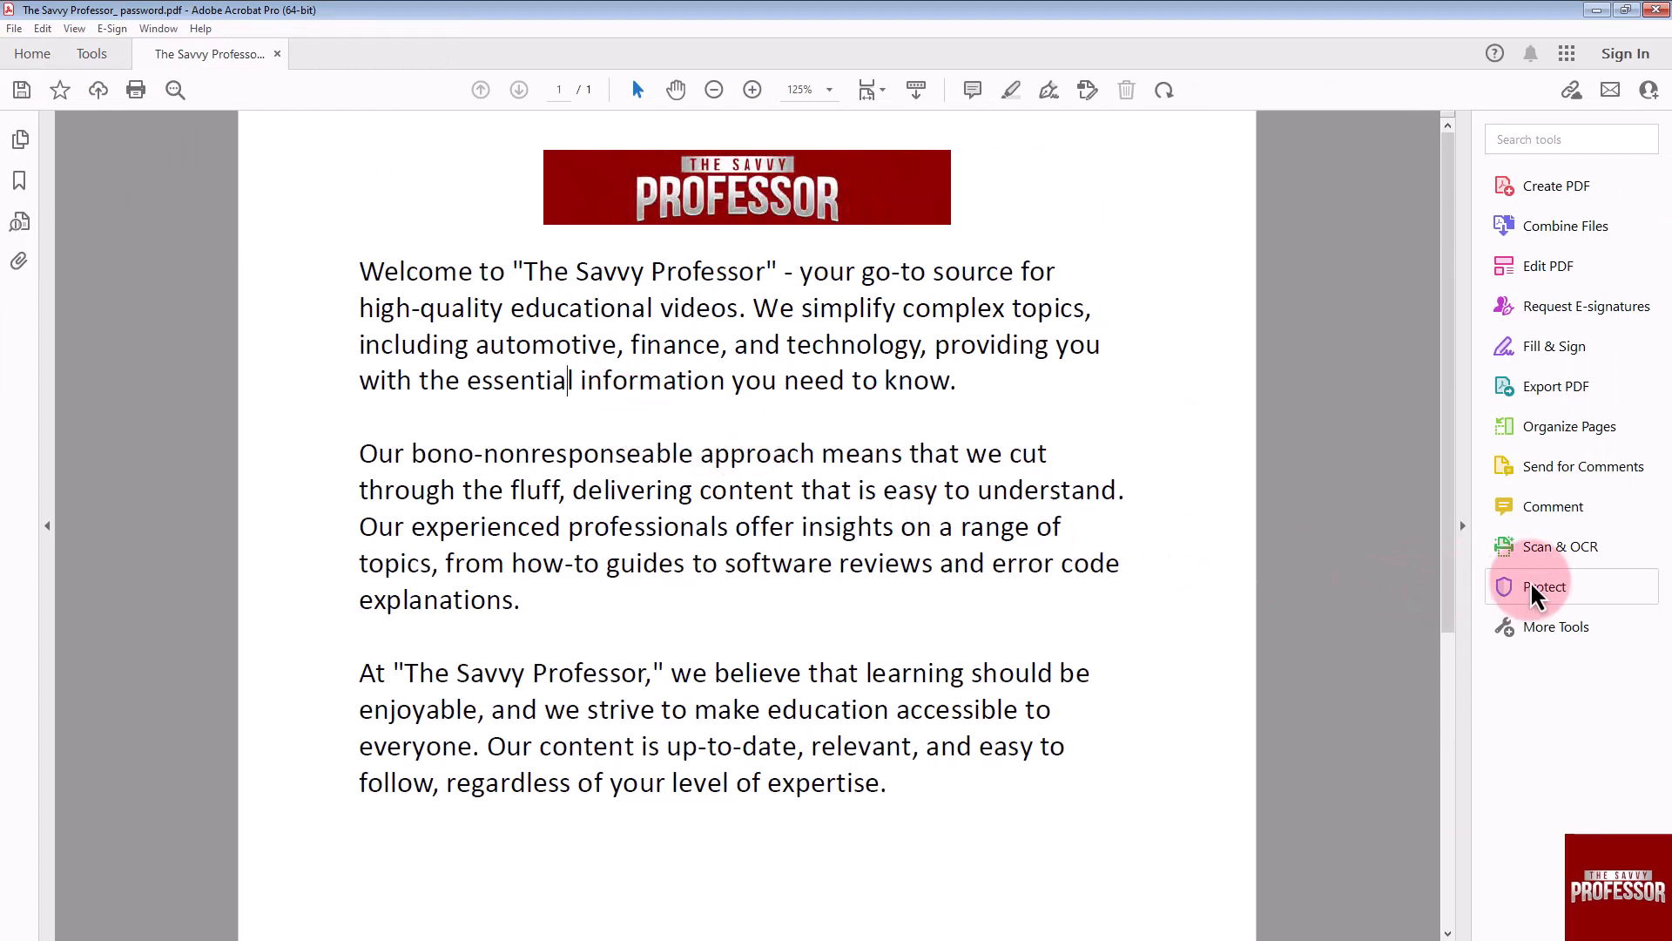
{"action": "mouse_move", "coordinate": [1588, 608]}
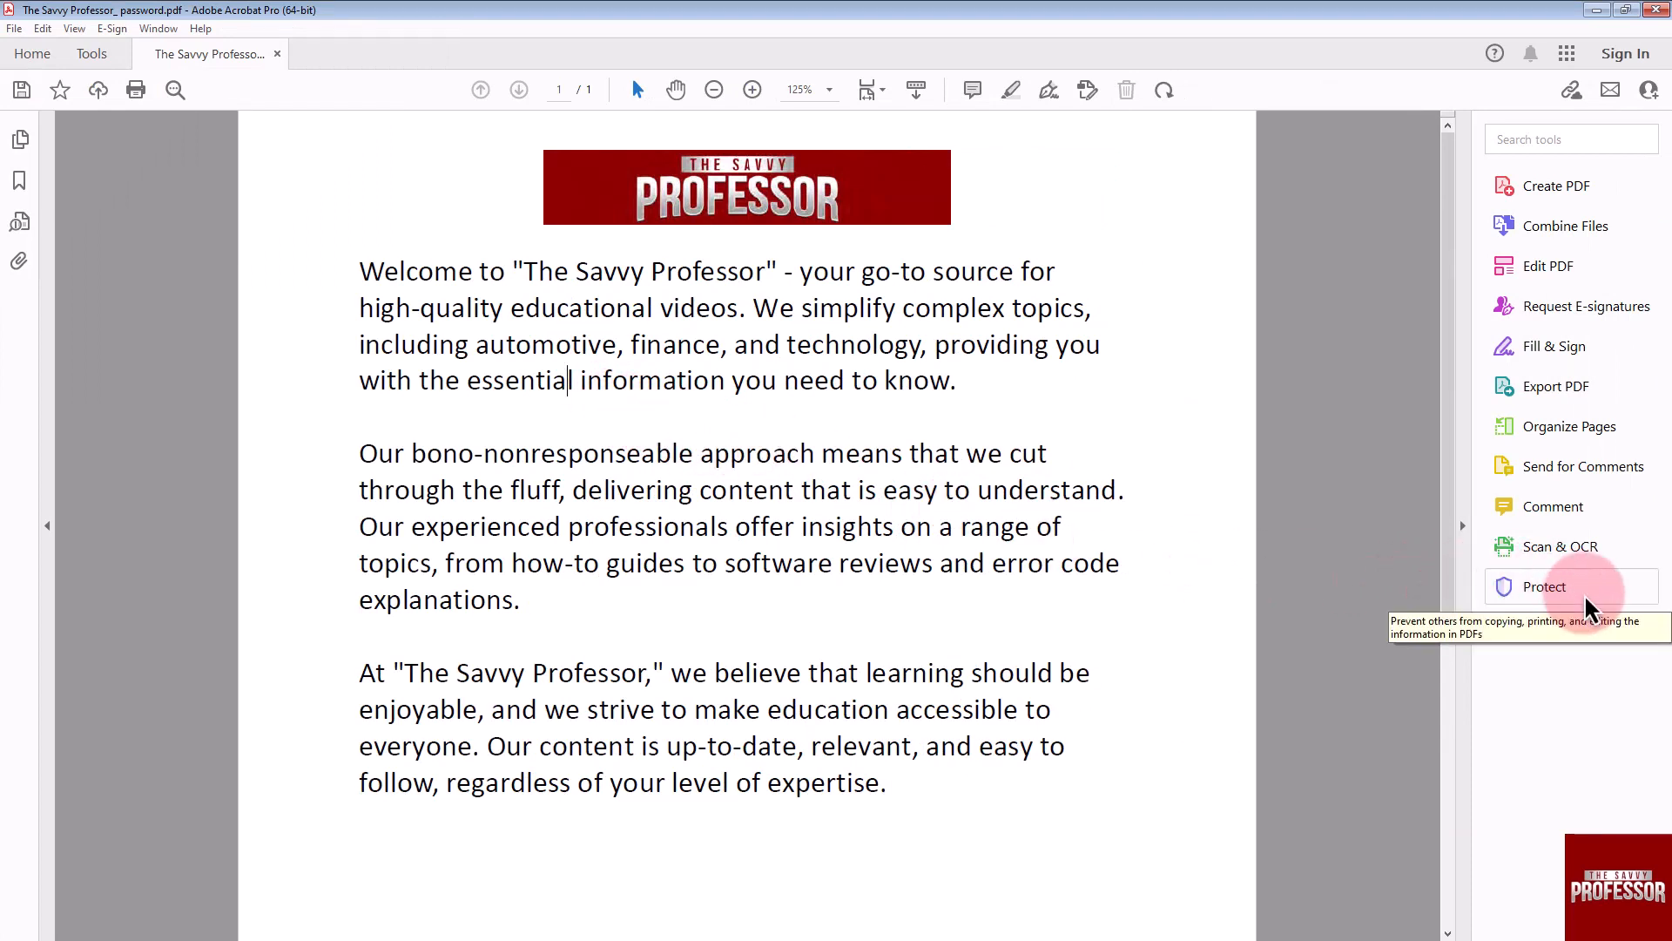
Step: Show Acrobat's Protect tools and list the Advanced Options security choices
{"action": "left_click", "coordinate": [1543, 585]}
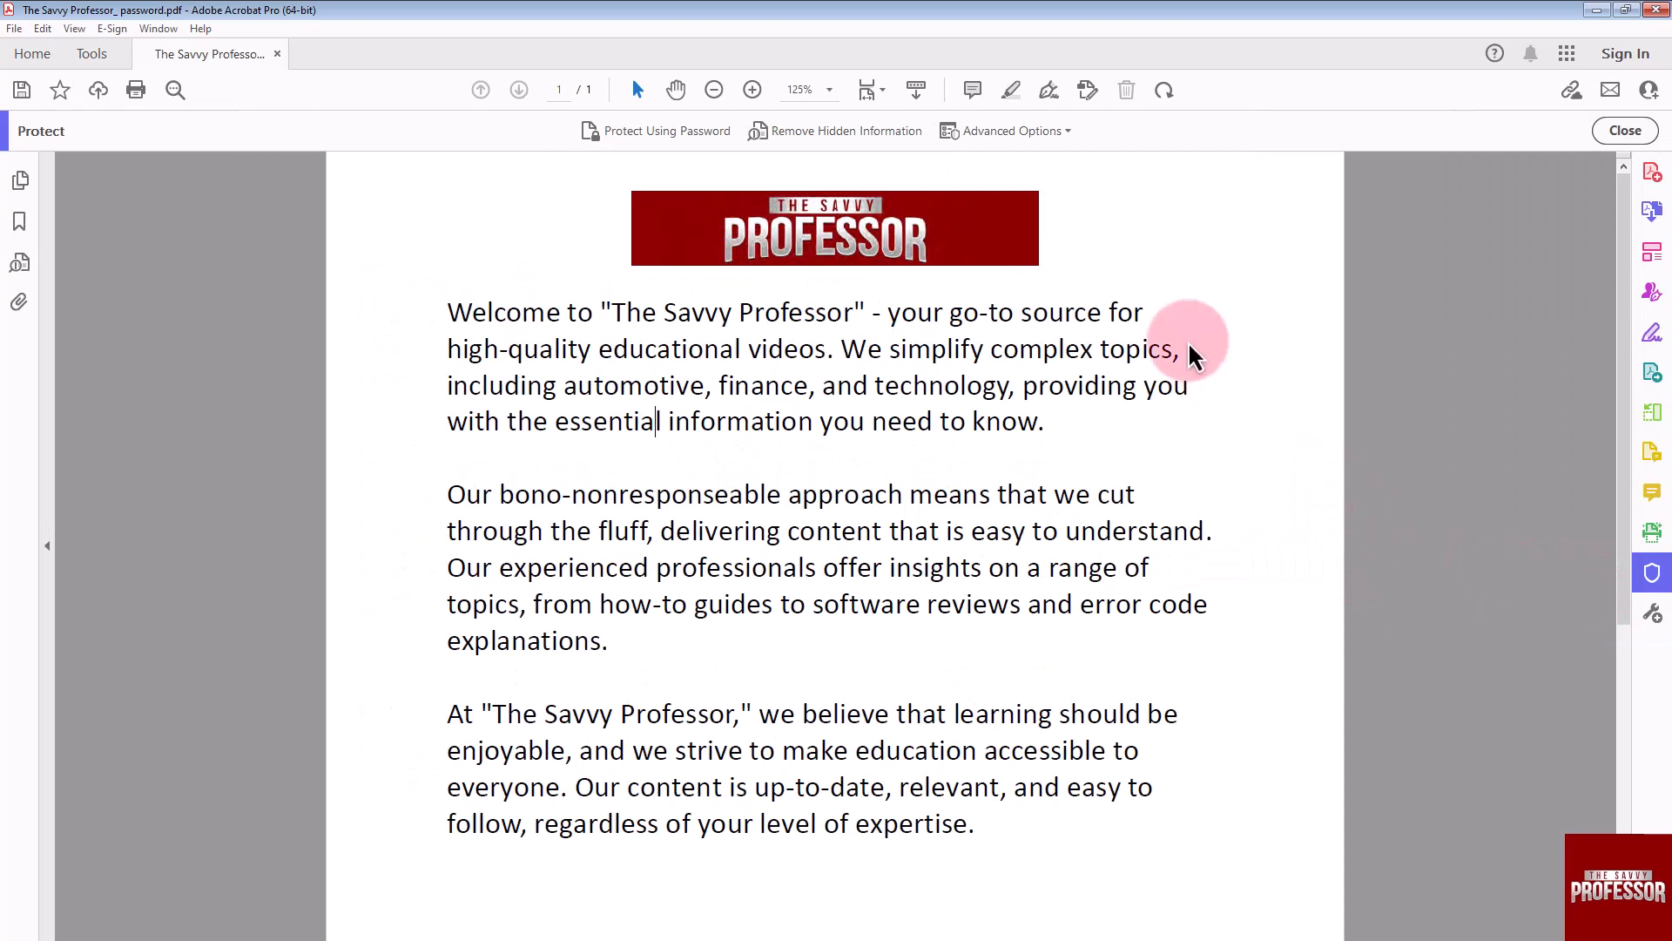
{"action": "left_click", "coordinate": [1006, 130]}
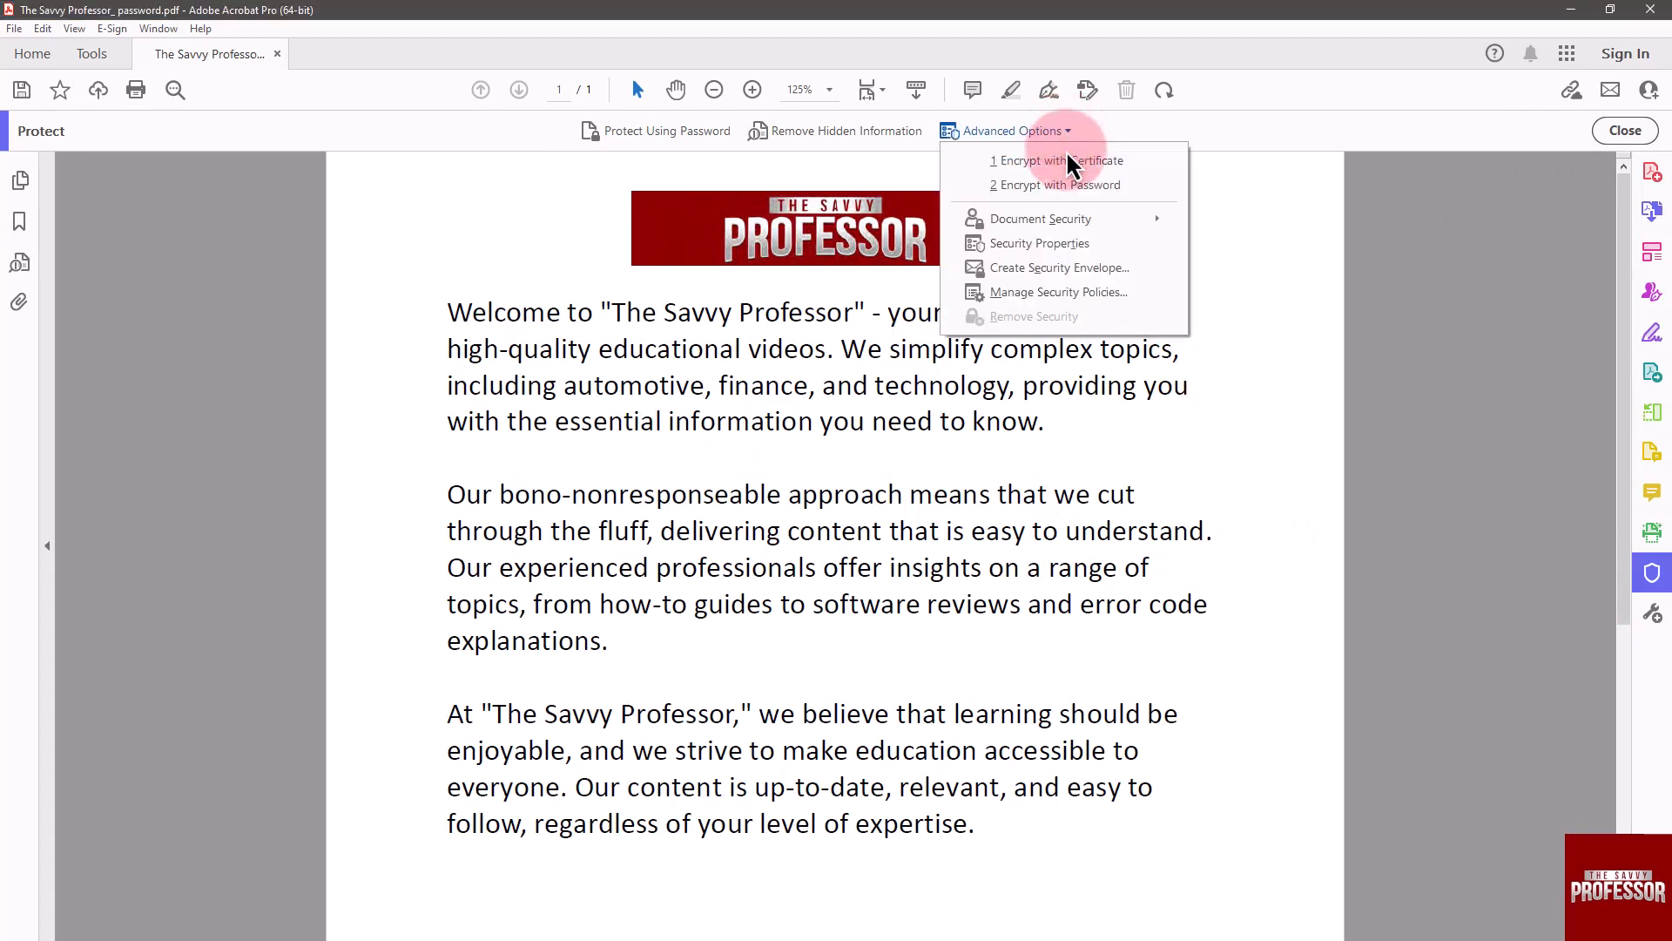
Step: Encrypt with Password: confirm, enter passwords, restrict printing and changes, apply
{"action": "left_click", "coordinate": [1058, 185]}
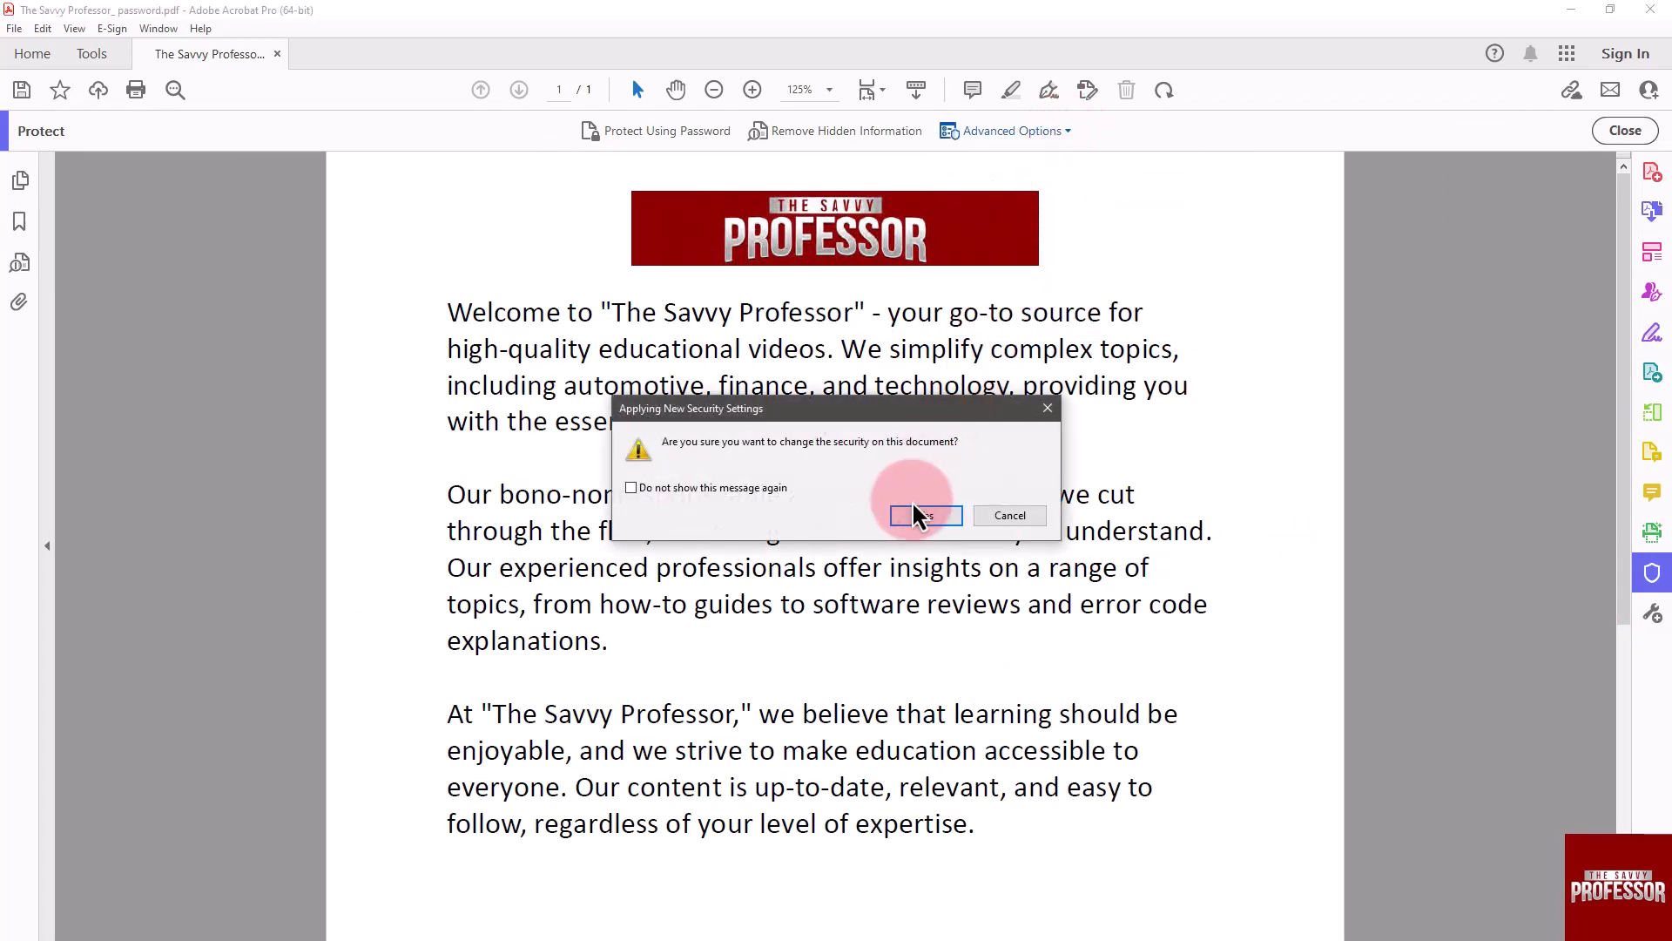
{"action": "left_click", "coordinate": [920, 515]}
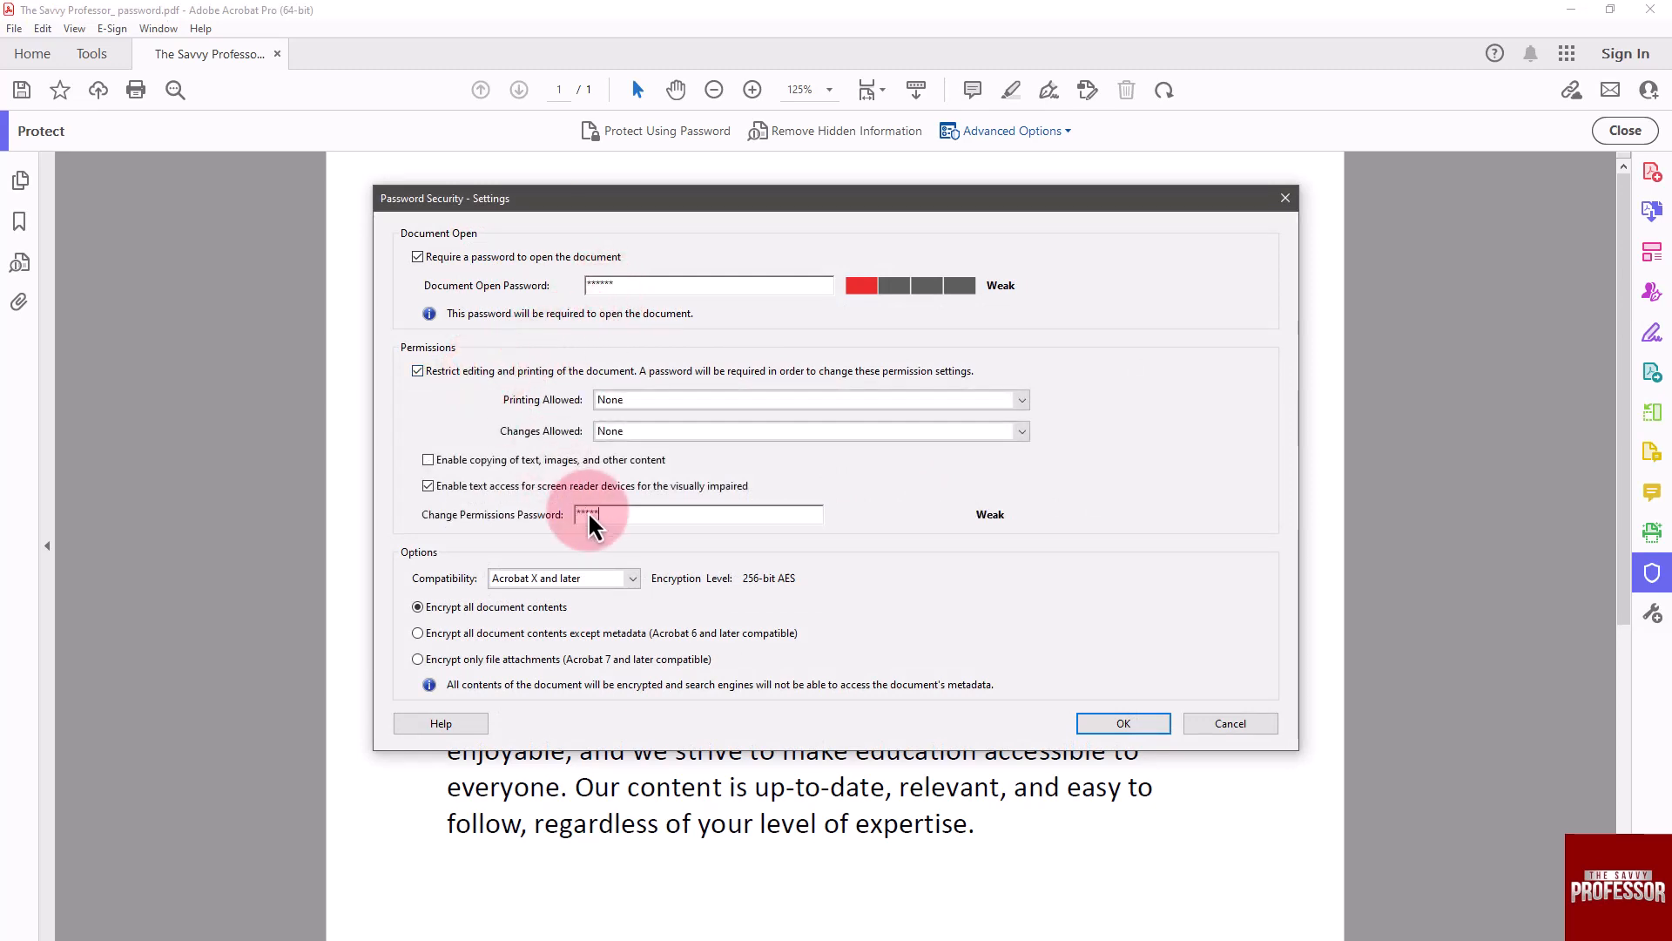
{"action": "type", "text": "******"}
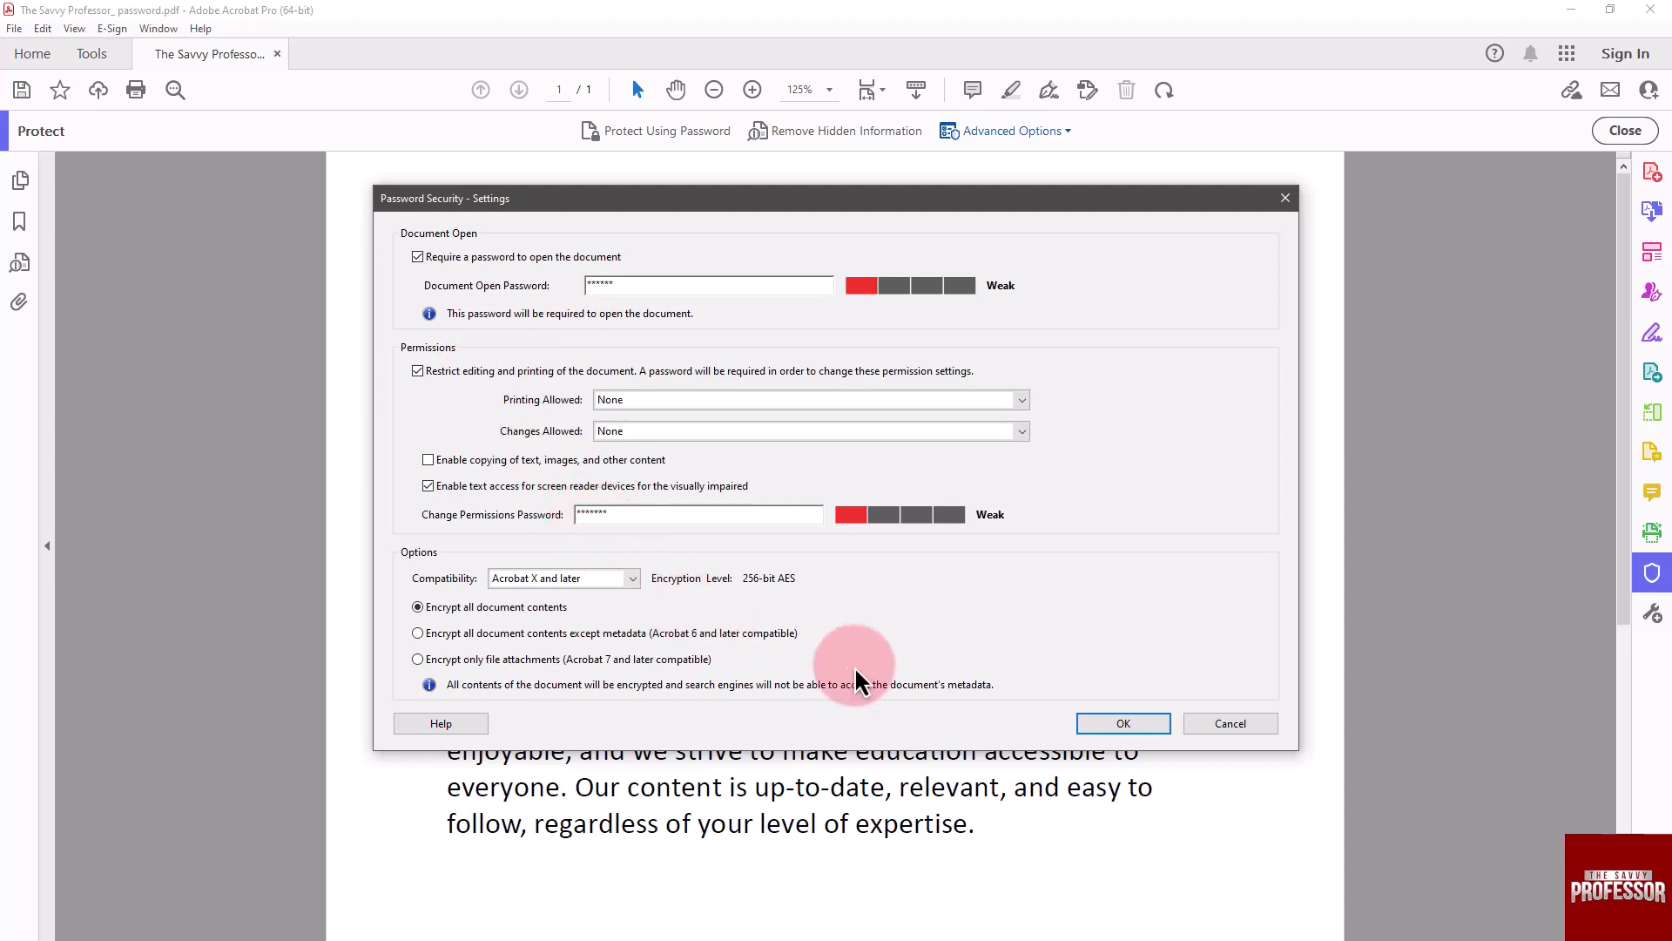
{"action": "left_click", "coordinate": [1122, 723]}
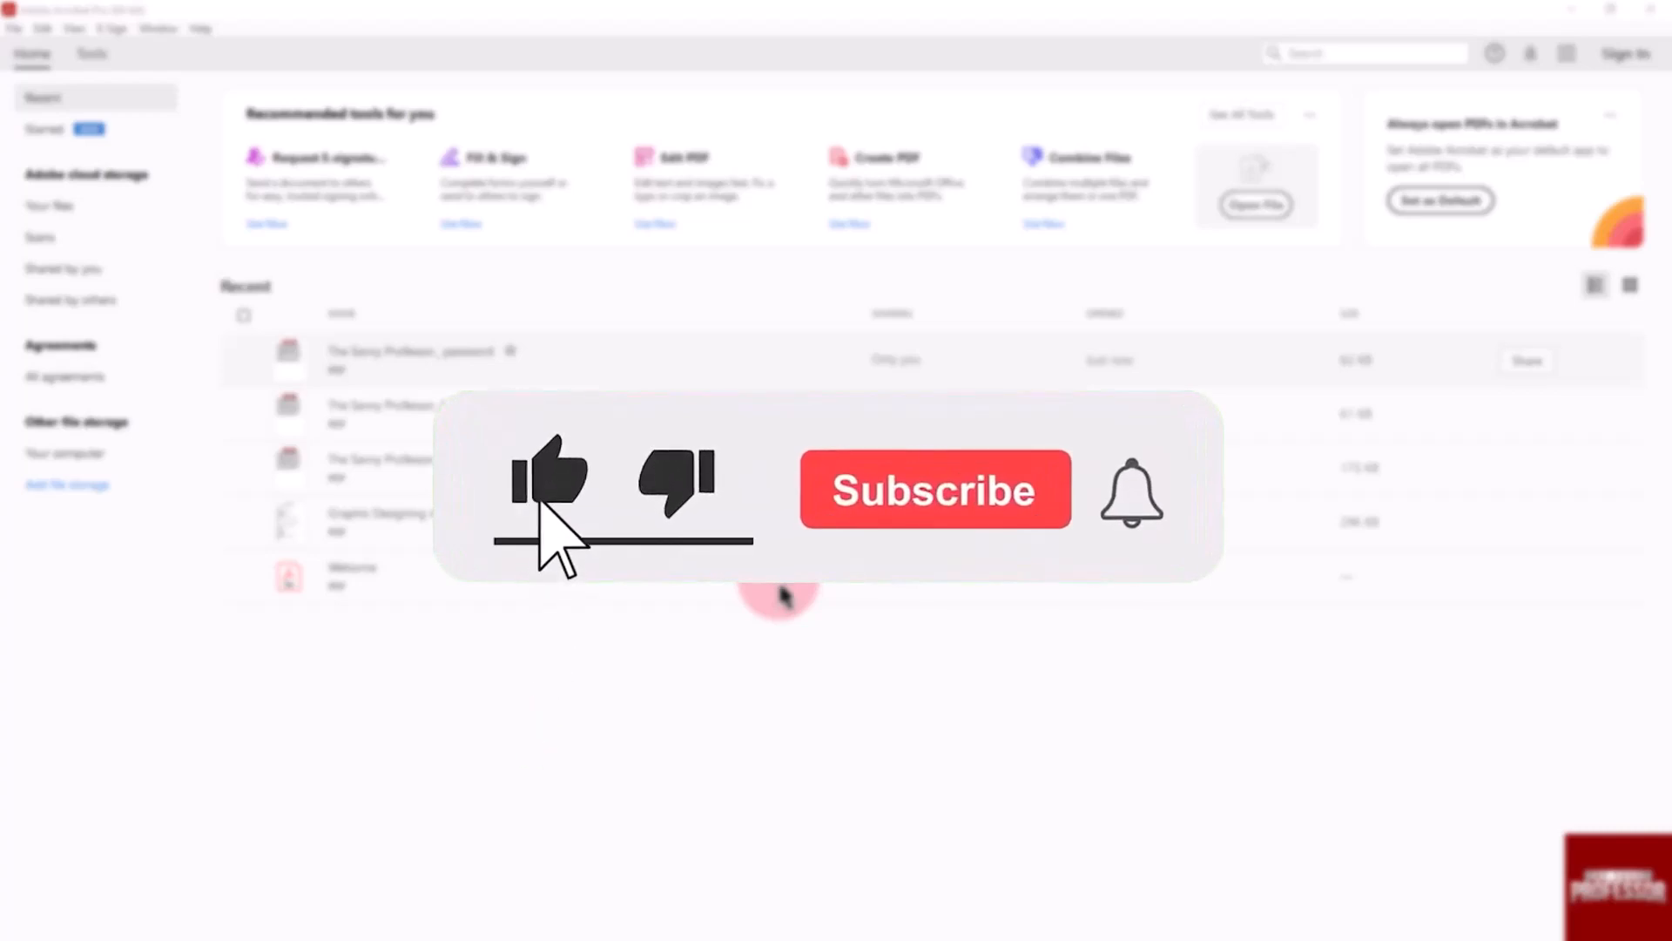
Step: Close the document to return to Acrobat's Home recent files list
{"action": "left_click", "coordinate": [933, 490]}
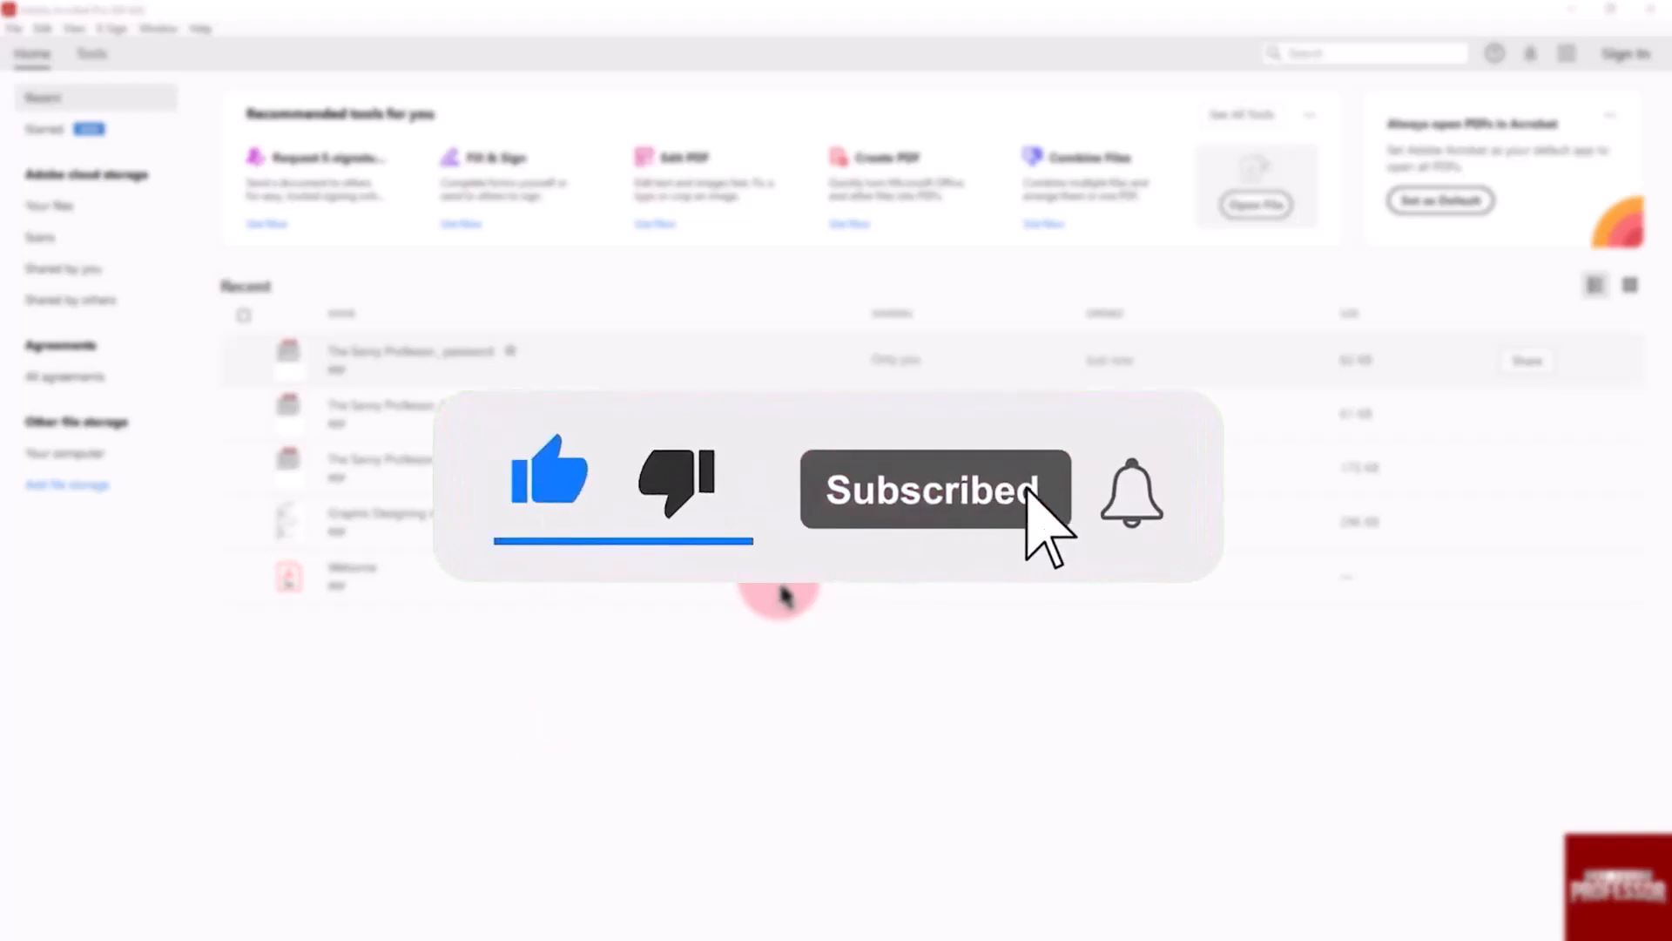
{"action": "left_click", "coordinate": [1130, 490]}
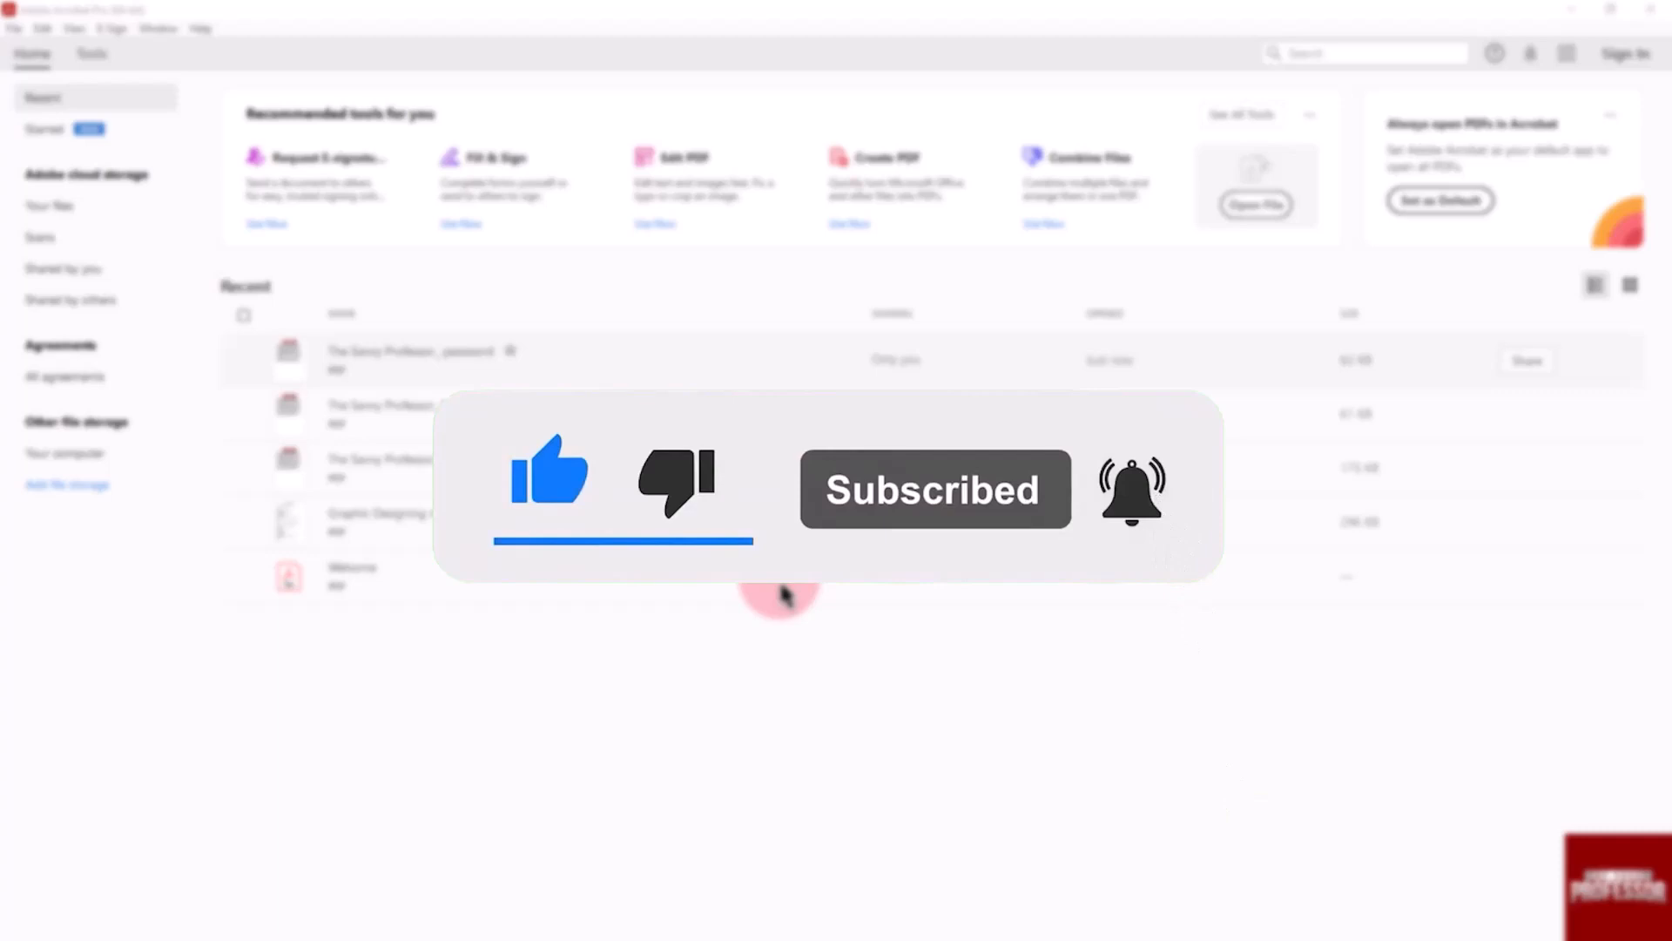